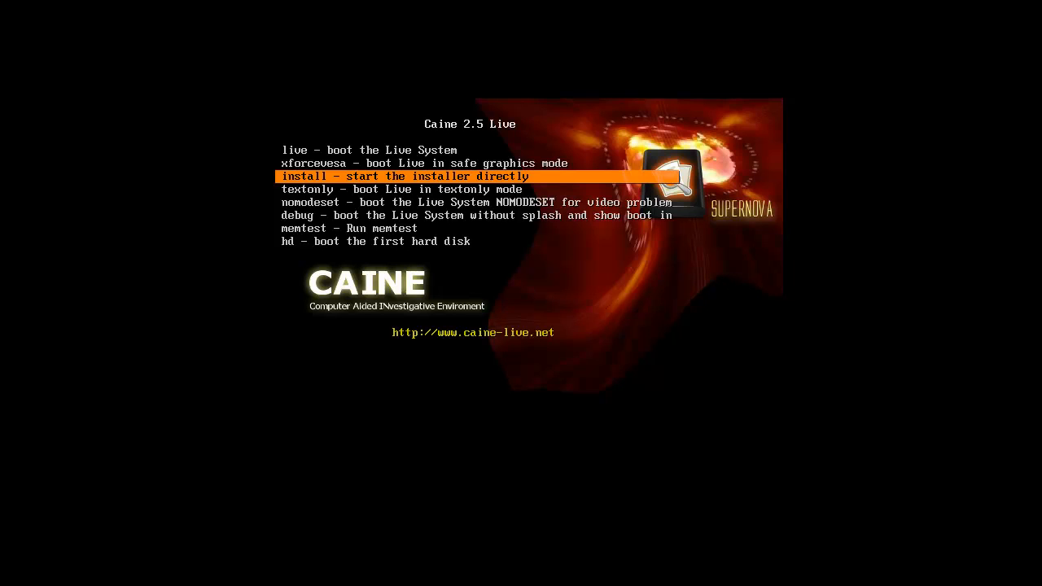
Step: Start the CAINE 2.5 installer directly from the live boot menu
{"action": "key", "text": "Return"}
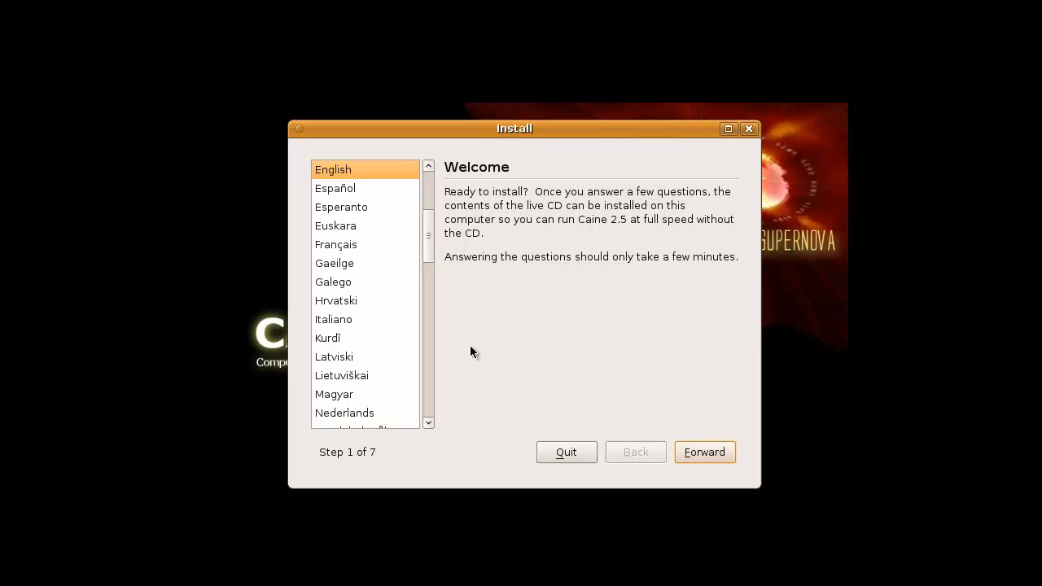
Step: Accept English, the Europe/Netherlands time zone, USA keyboard and erasing the entire disk
{"action": "left_click", "coordinate": [704, 453]}
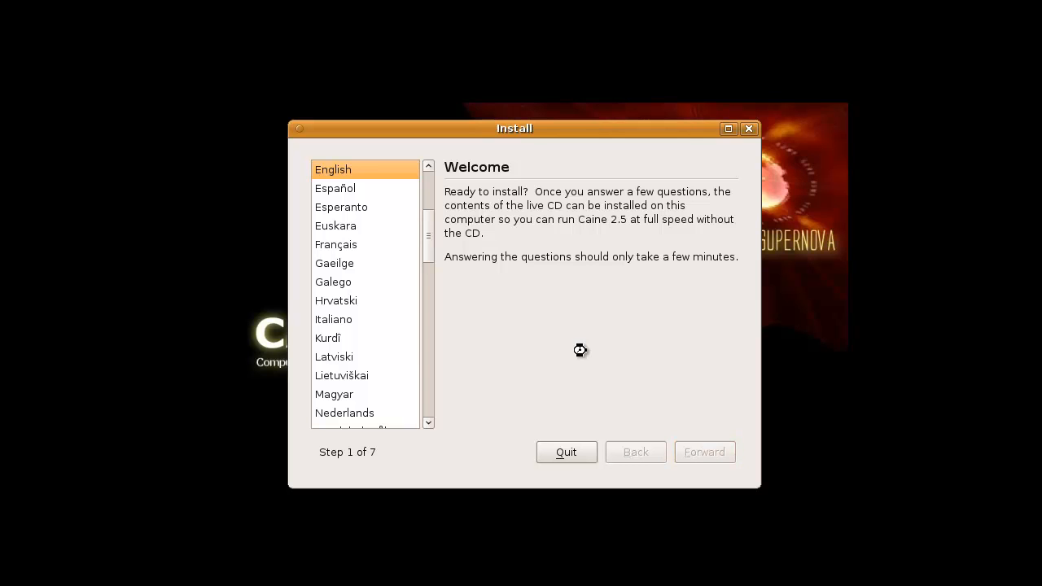
{"action": "left_click", "coordinate": [703, 452]}
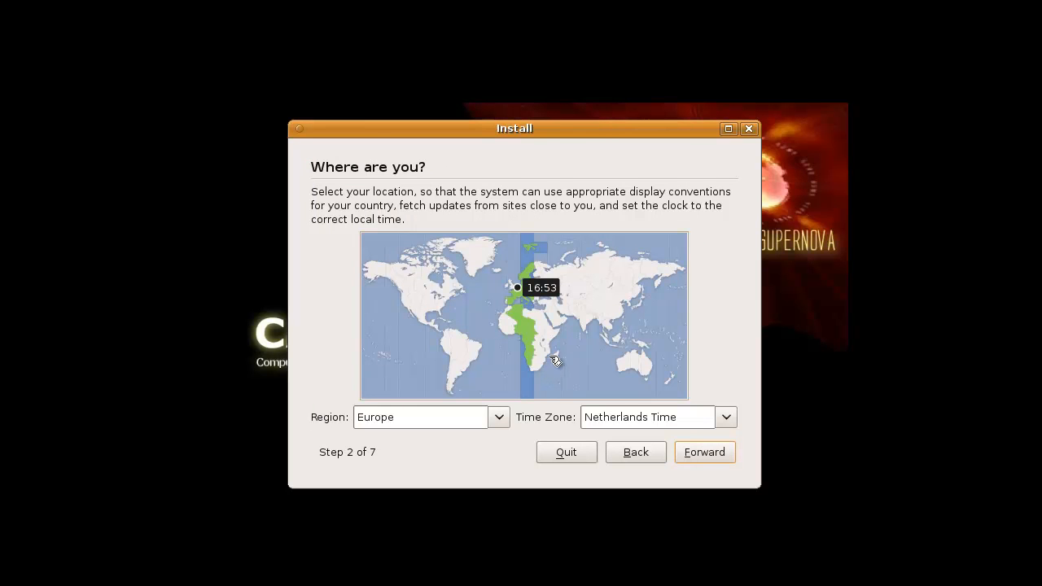
{"action": "left_click", "coordinate": [703, 452]}
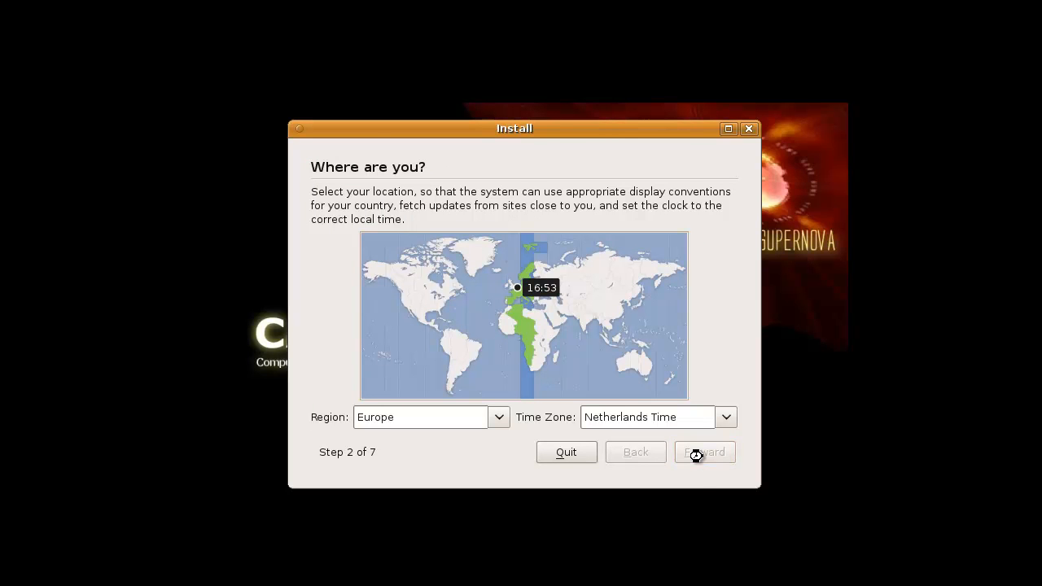
{"action": "left_click", "coordinate": [703, 453]}
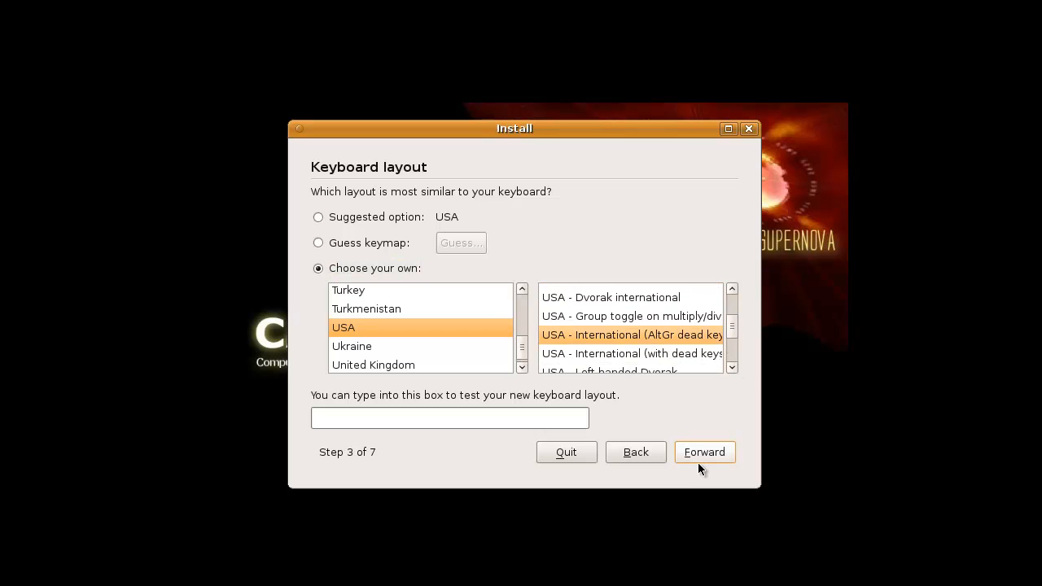
{"action": "left_click", "coordinate": [703, 452]}
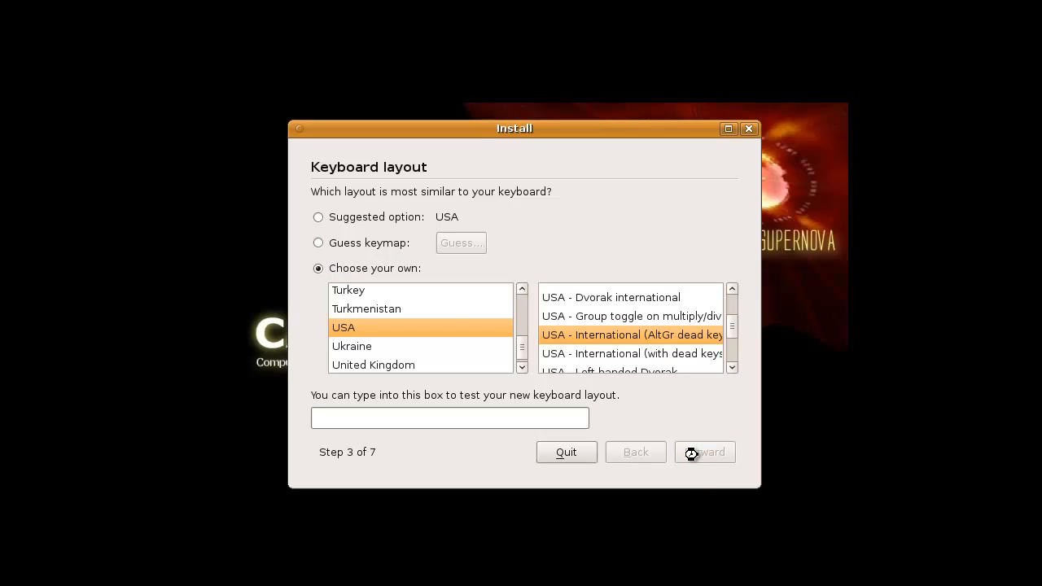
{"action": "left_click", "coordinate": [703, 453]}
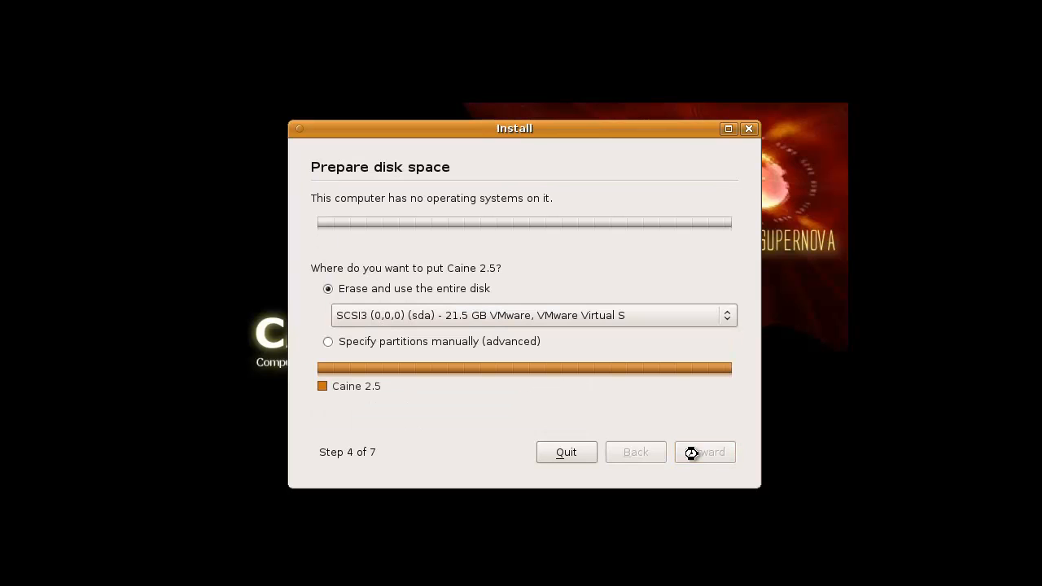
{"action": "left_click", "coordinate": [705, 452]}
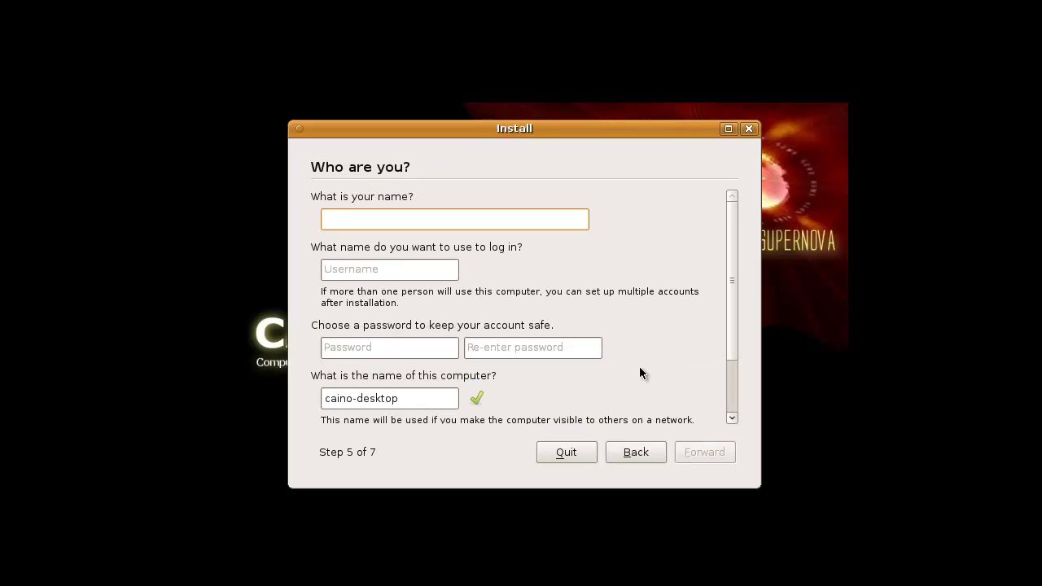
Step: Fill in the user account form with the name 'Spoonfed' and login details
{"action": "type", "text": "Spoonfed"}
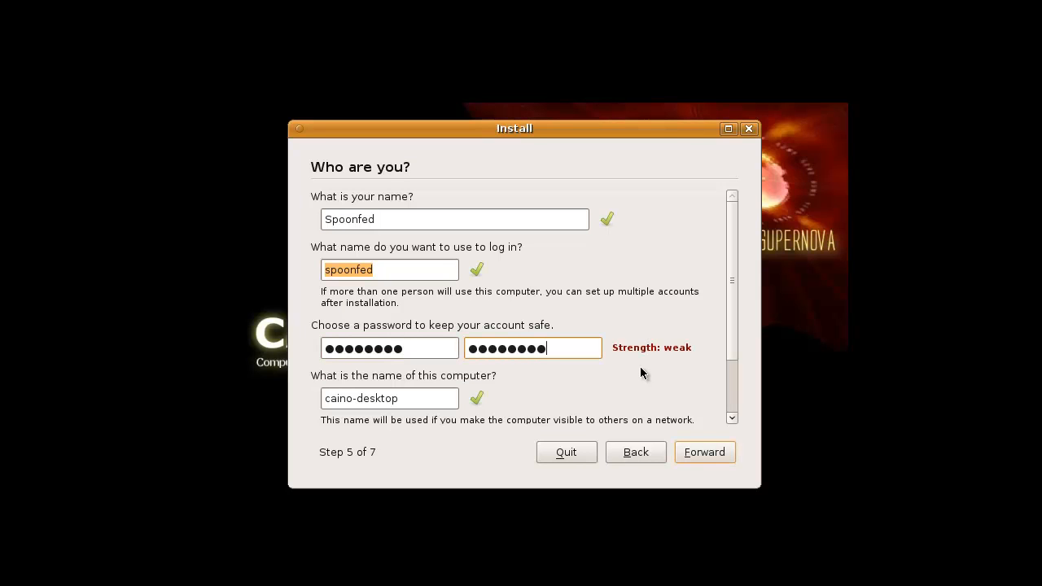
{"action": "scroll", "scroll_direction": "down", "scroll_amount": 3}
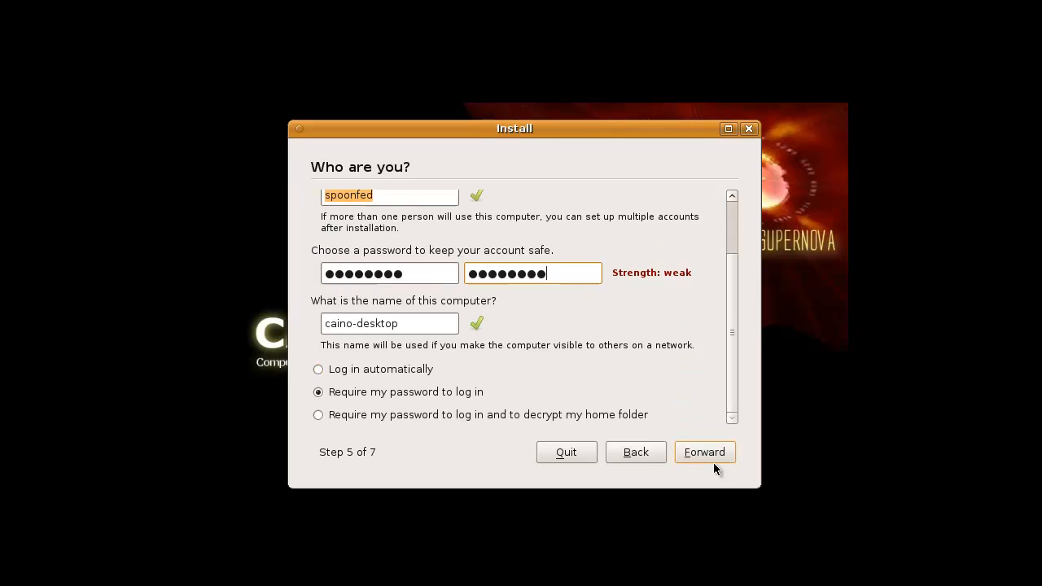
Step: Accept the account details so the installer begins installing the system
{"action": "left_click", "coordinate": [703, 452]}
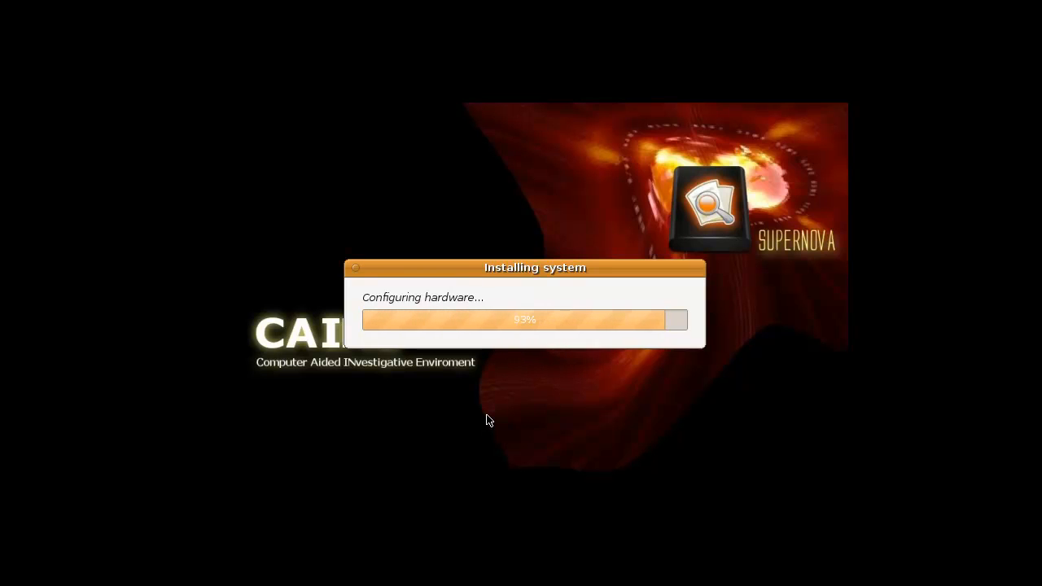
{"action": "mouse_move", "coordinate": [505, 413]}
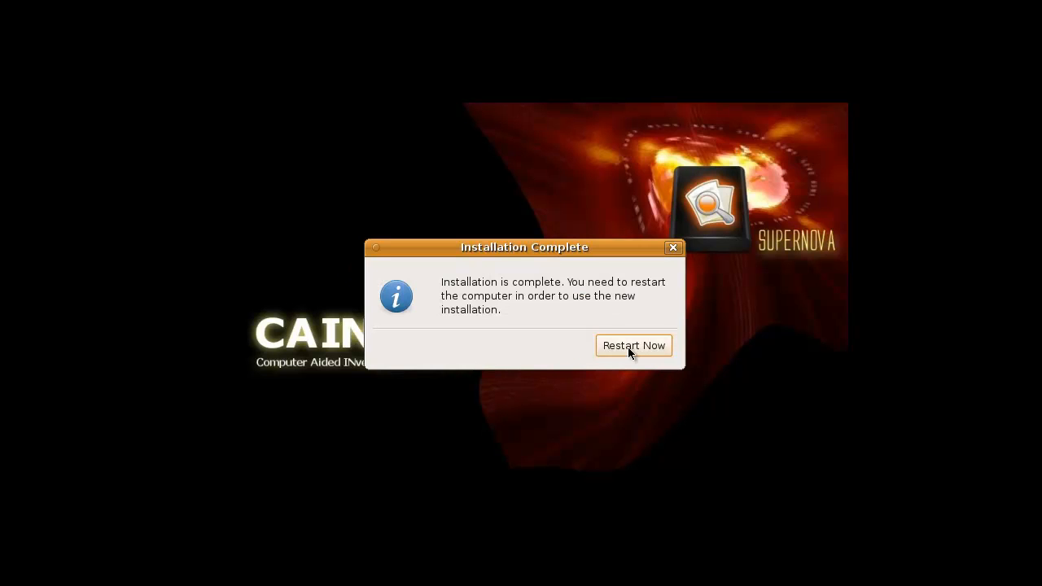
Step: Restart into the new installation and boot the default Ubuntu GRUB entry
{"action": "left_click", "coordinate": [633, 345]}
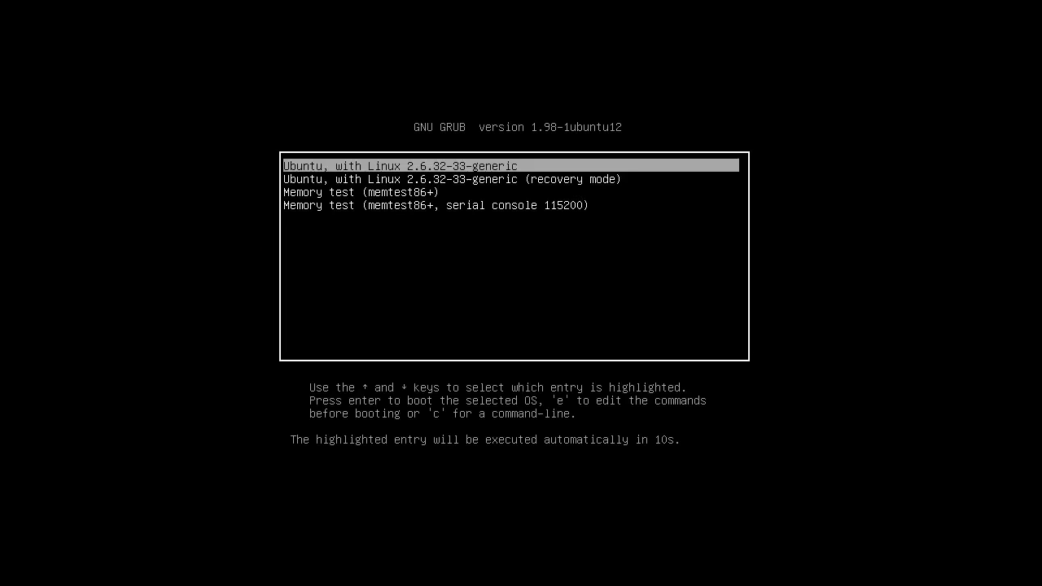
{"action": "key", "text": "Return"}
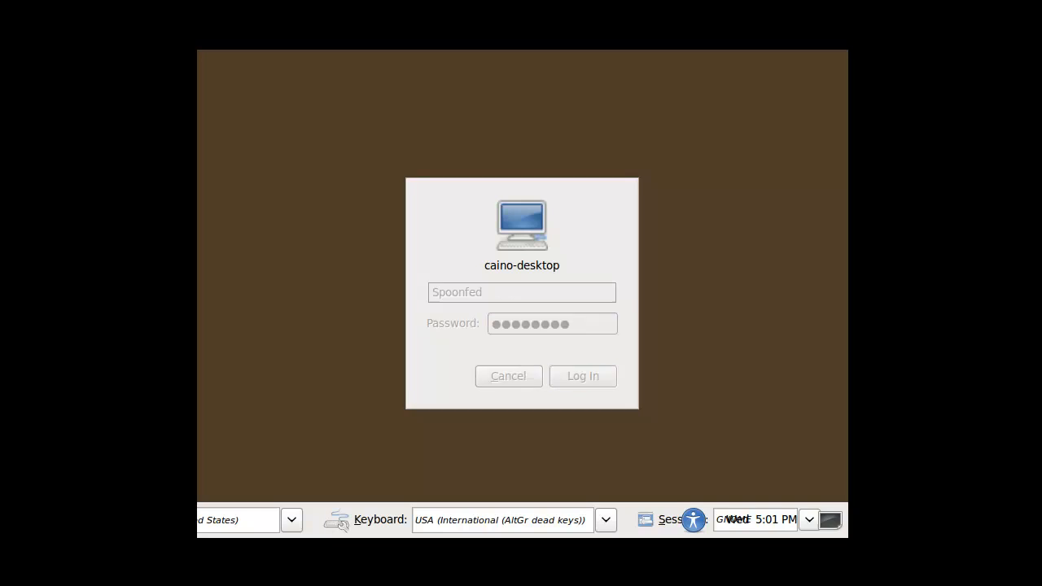
Step: Log in to the installed system and reach the Monitors display settings
{"action": "left_click", "coordinate": [582, 376]}
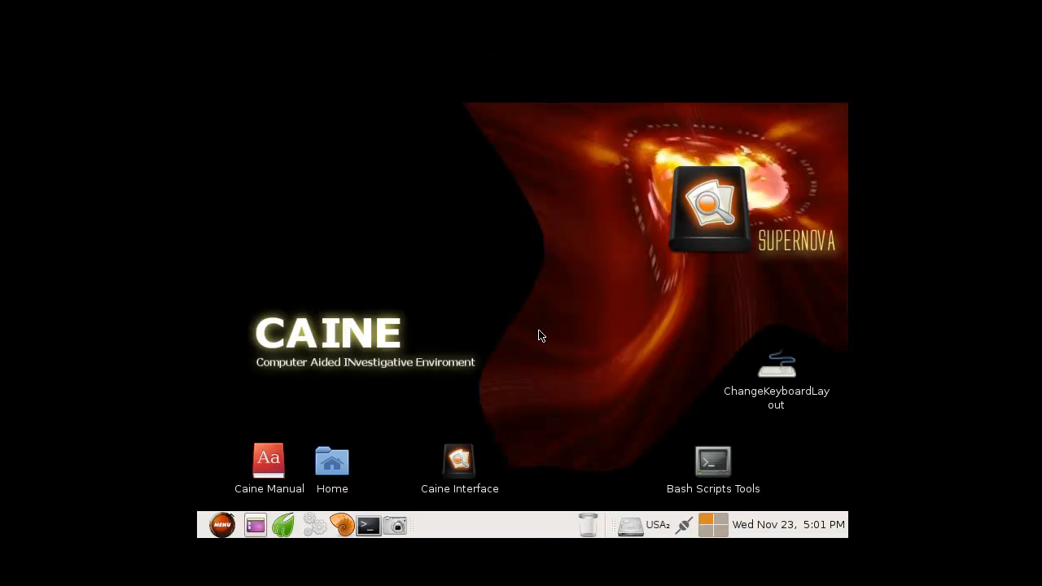
{"action": "mouse_move", "coordinate": [254, 489]}
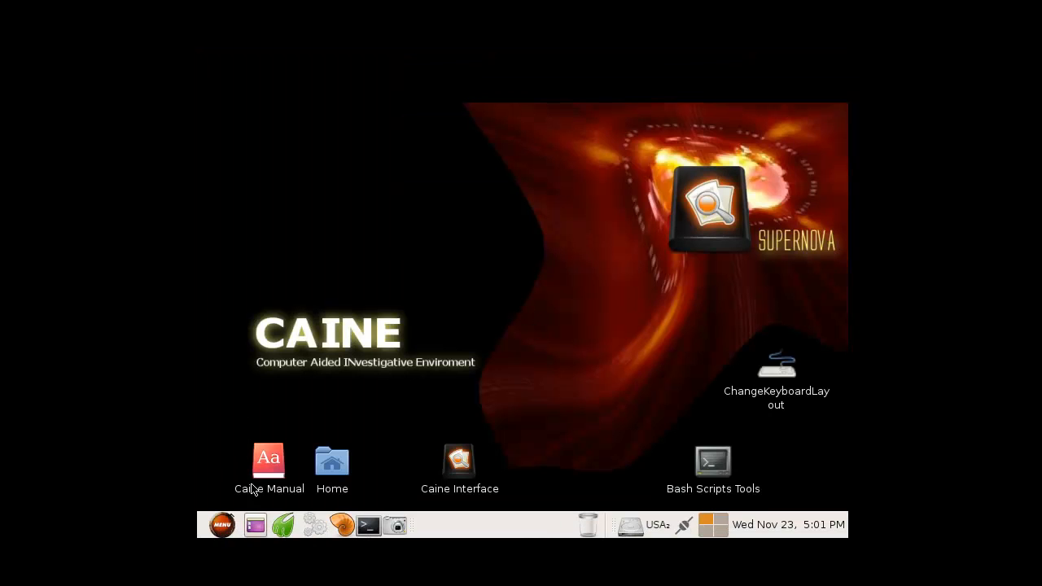
{"action": "left_click", "coordinate": [221, 524]}
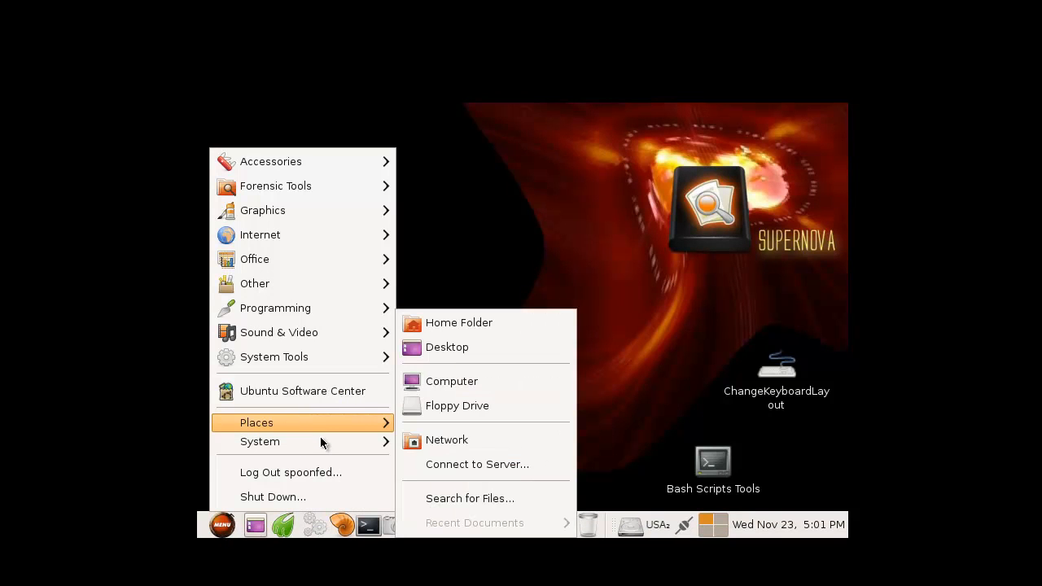
{"action": "left_click", "coordinate": [260, 442]}
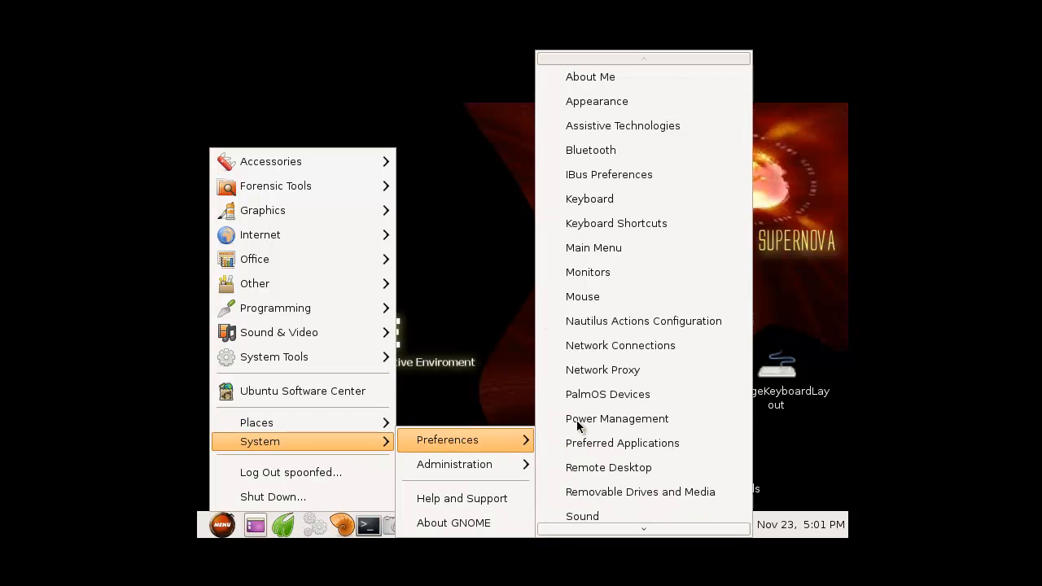
{"action": "left_click", "coordinate": [587, 272]}
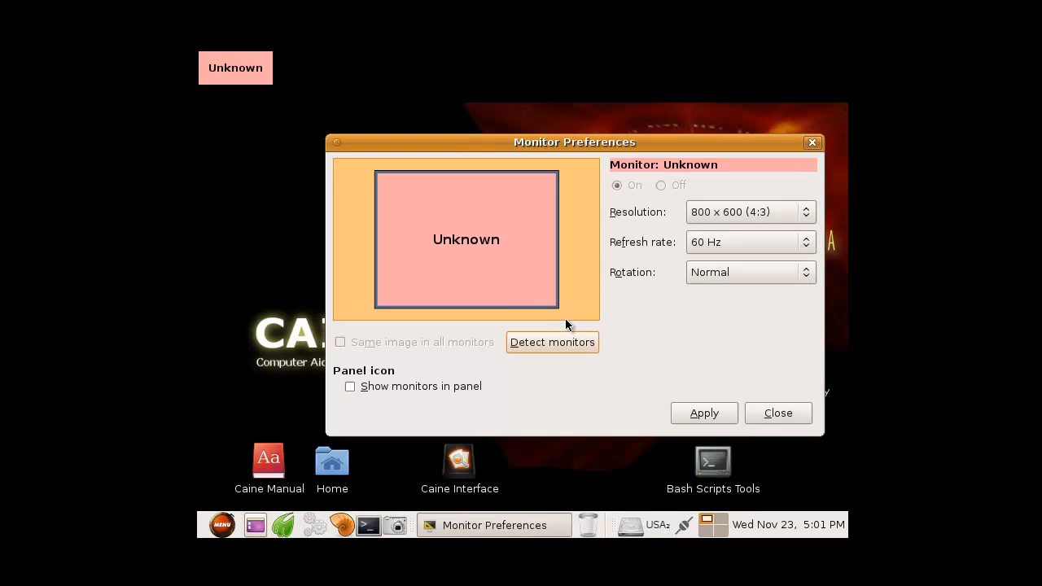
Step: Apply a larger widescreen resolution and keep the new display configuration
{"action": "left_click", "coordinate": [747, 211]}
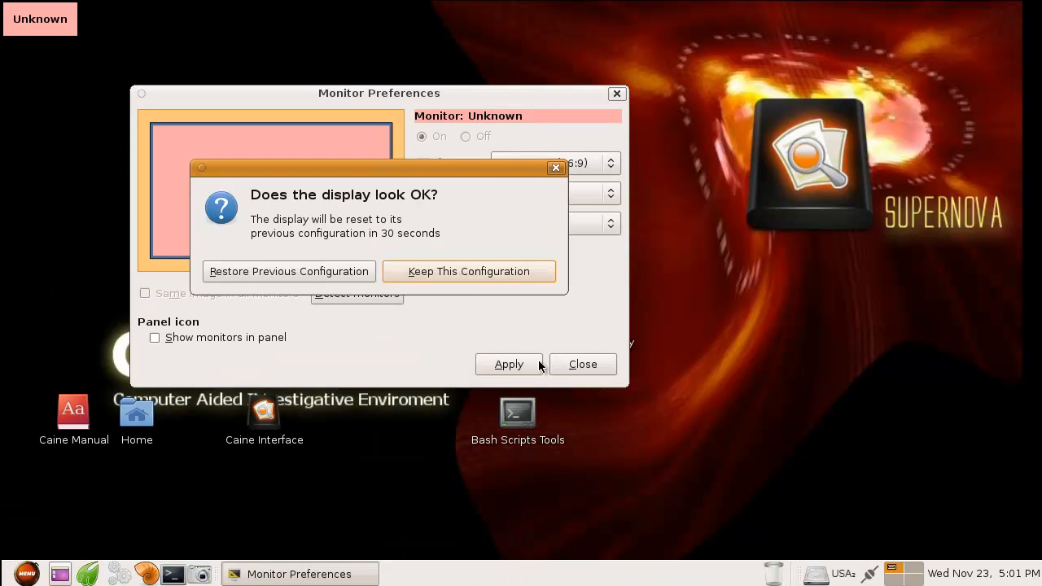
{"action": "left_click", "coordinate": [468, 270]}
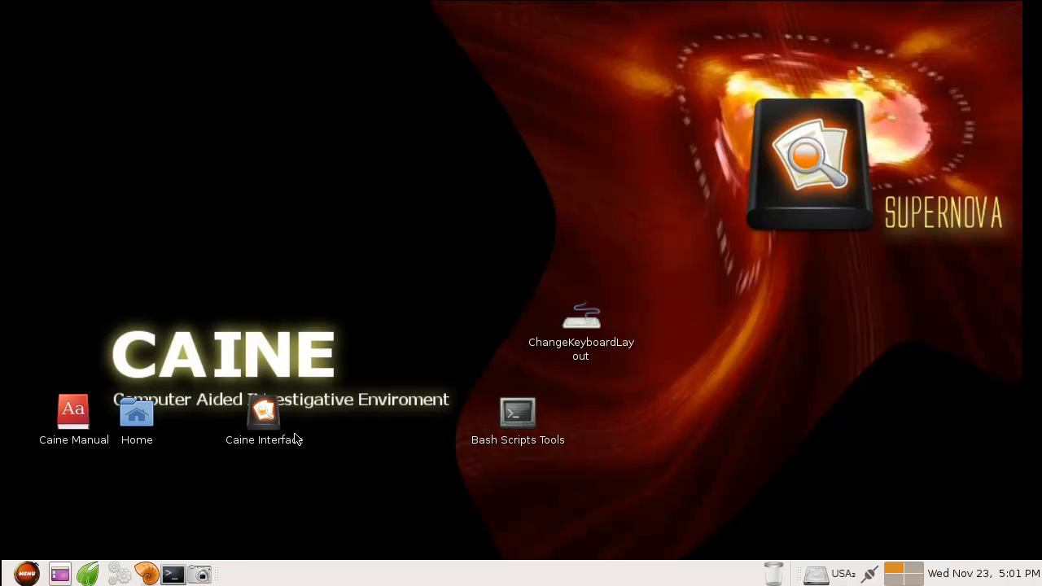
{"action": "left_click", "coordinate": [24, 573]}
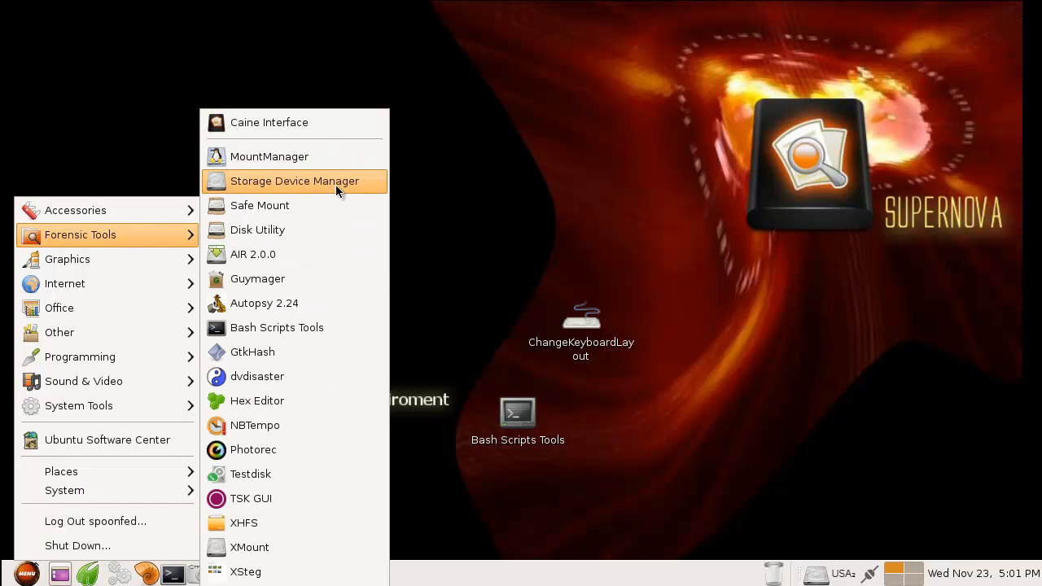
{"action": "mouse_move", "coordinate": [303, 501]}
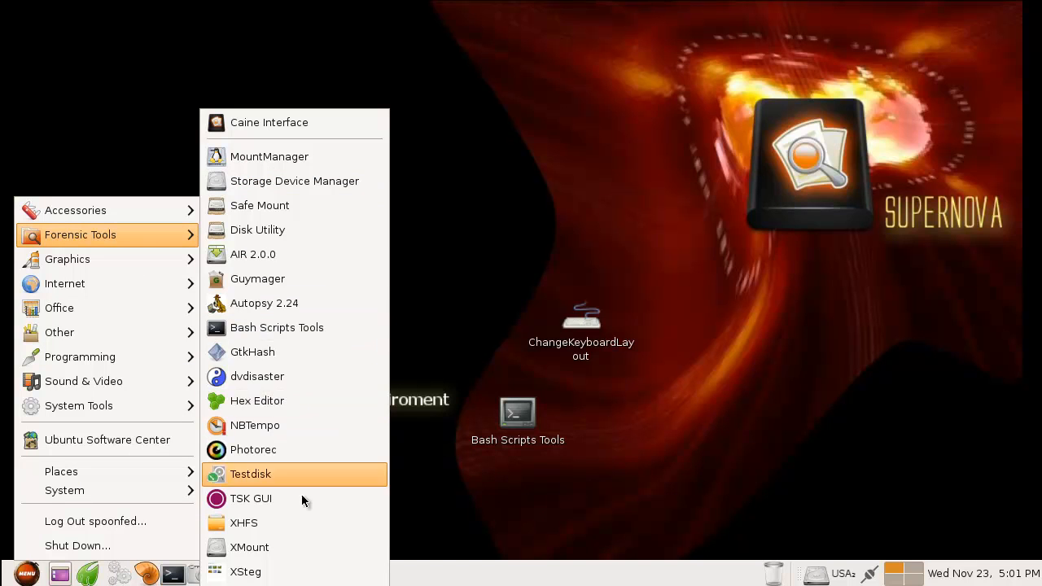
{"action": "mouse_move", "coordinate": [273, 450]}
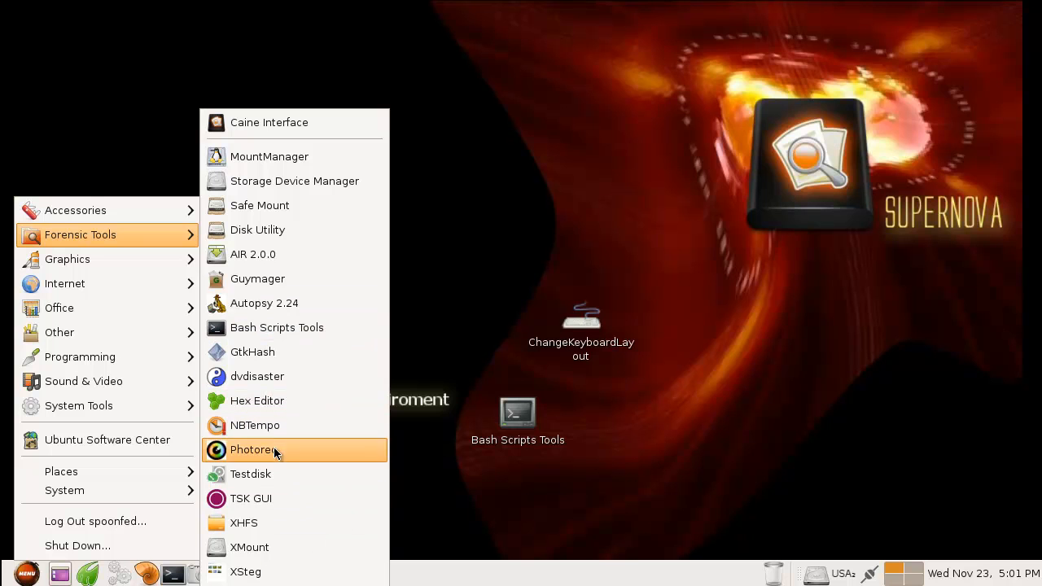
{"action": "mouse_move", "coordinate": [295, 456]}
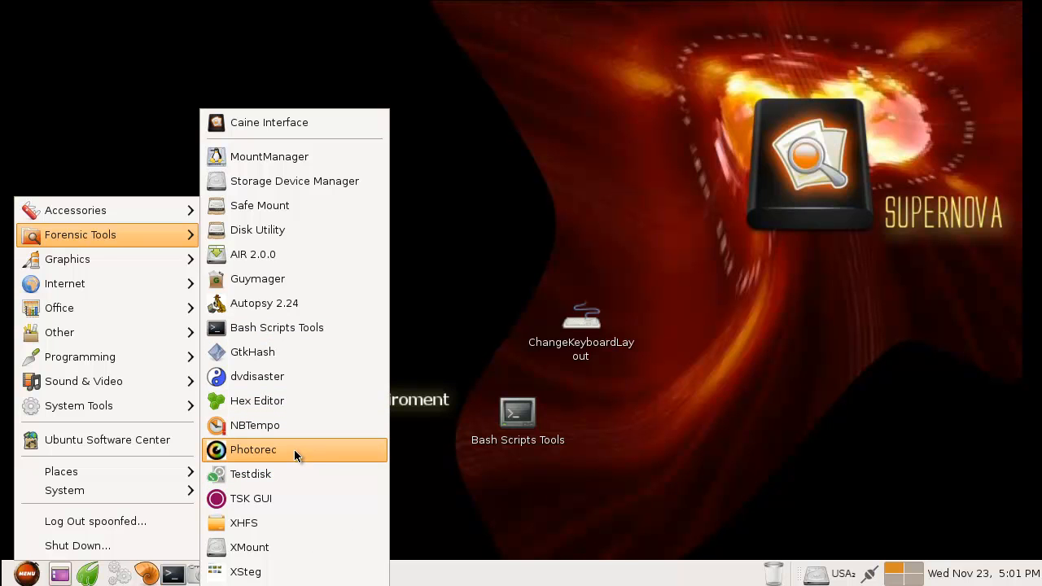
{"action": "mouse_move", "coordinate": [295, 452]}
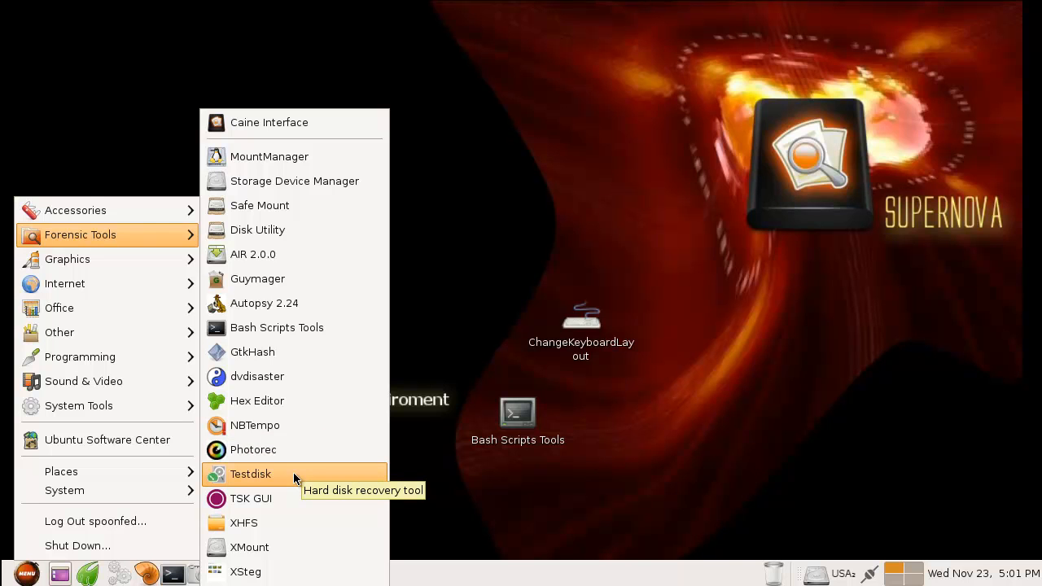
{"action": "mouse_move", "coordinate": [293, 120]}
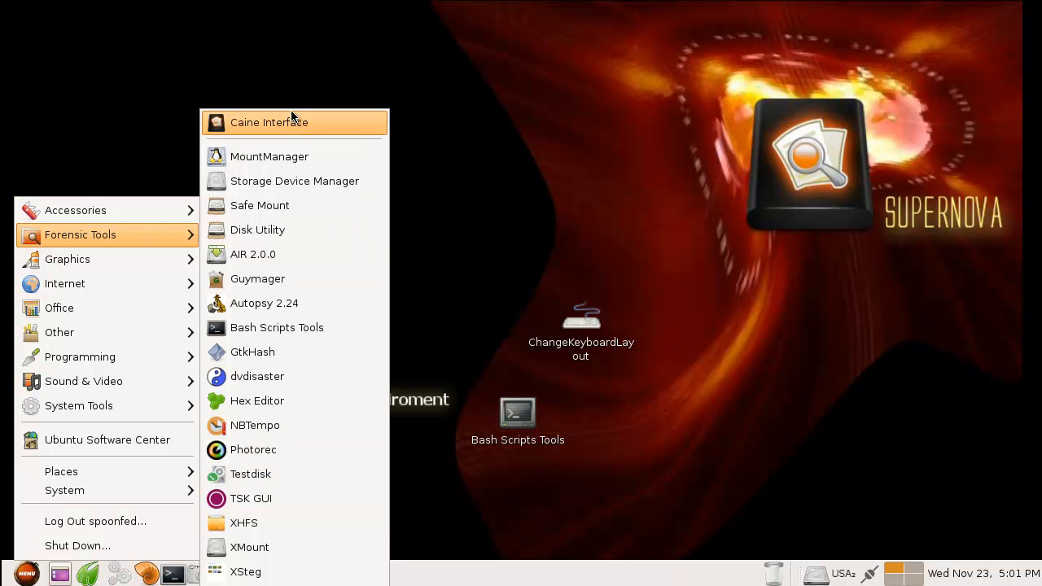
Step: Launch Caine Interface from the Forensic Tools menu
{"action": "left_click", "coordinate": [268, 122]}
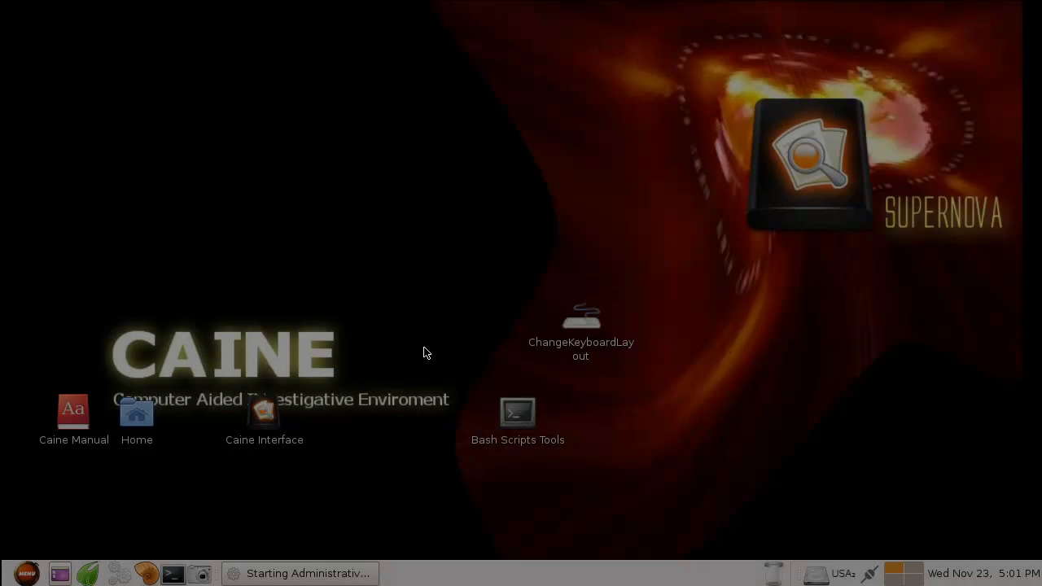
Step: Create a new report for case 'Spoonfed' and confirm the investigator name
{"action": "double_click", "coordinate": [263, 411]}
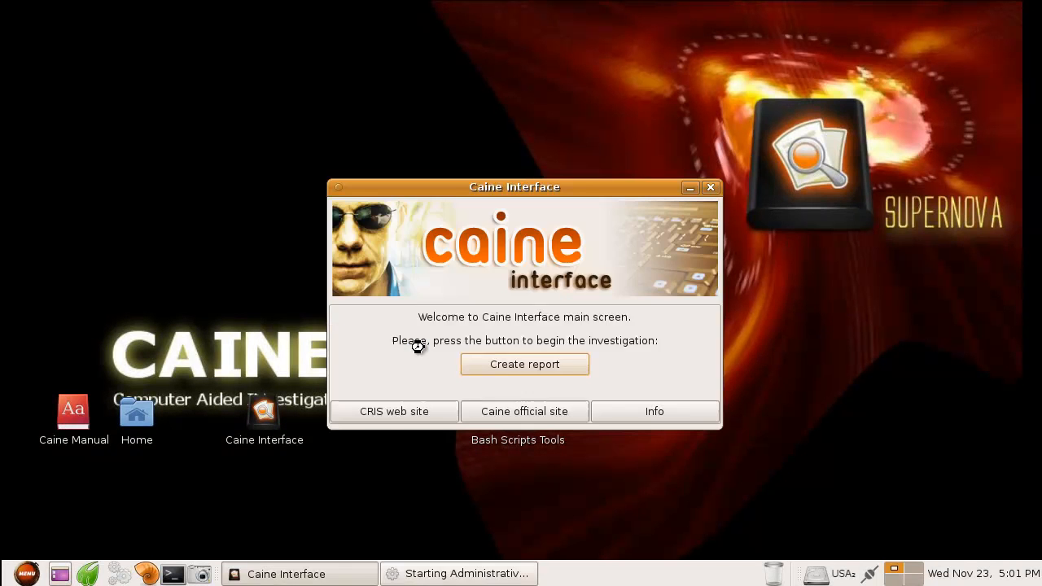
{"action": "left_click", "coordinate": [525, 365]}
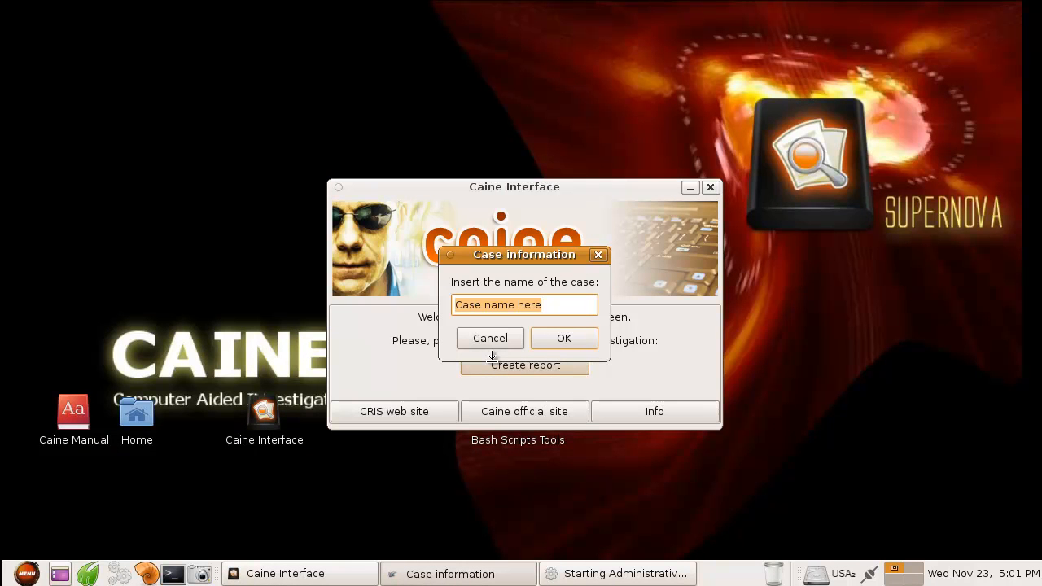
{"action": "type", "text": "Spoonfed"}
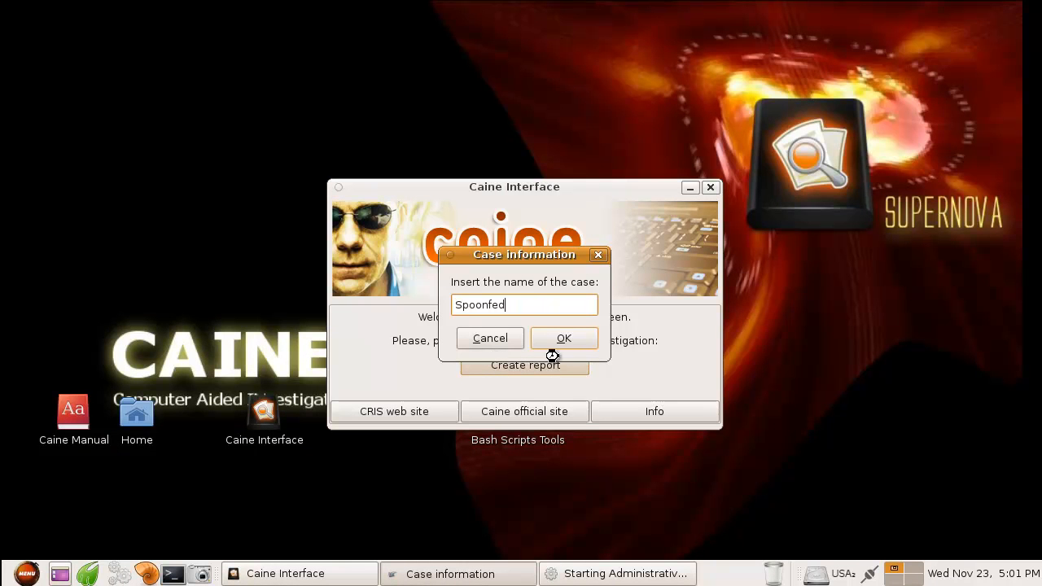
{"action": "left_click", "coordinate": [563, 337]}
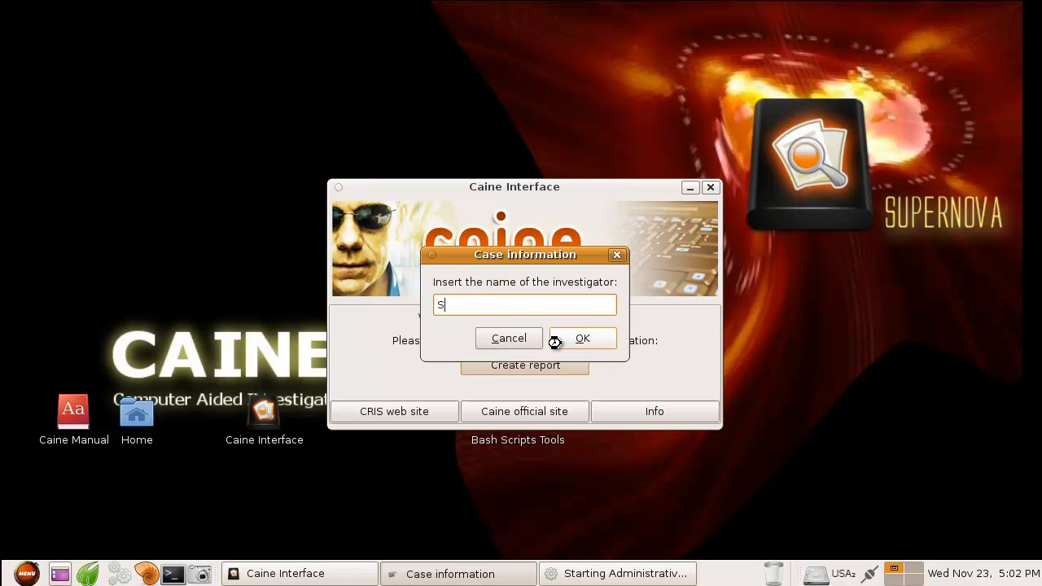
{"action": "left_click", "coordinate": [582, 337]}
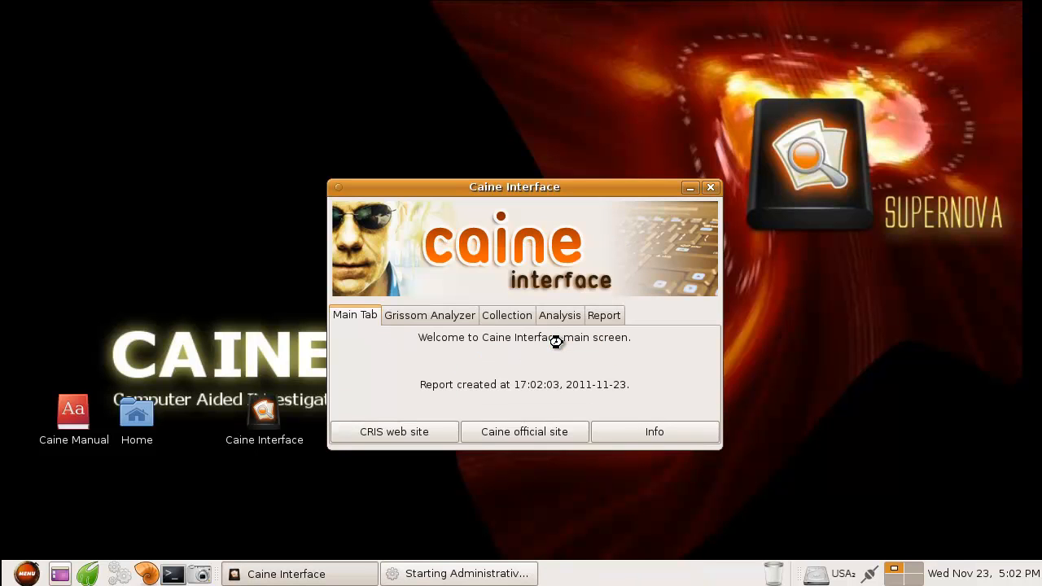
Step: Look over the Grissom Analyzer device/file image tools, then the Collection tools
{"action": "left_click", "coordinate": [429, 316]}
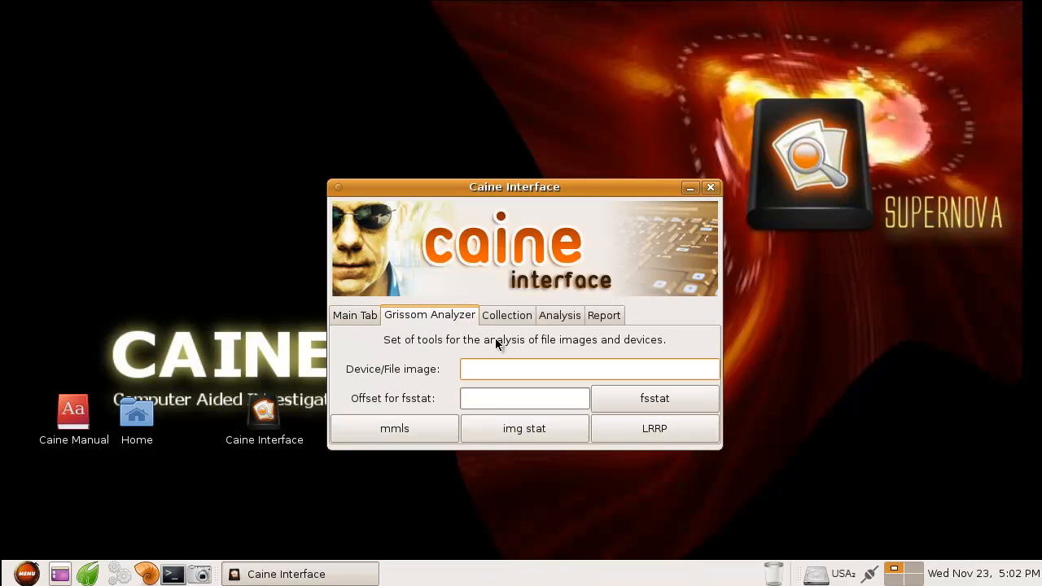
{"action": "left_click", "coordinate": [589, 368]}
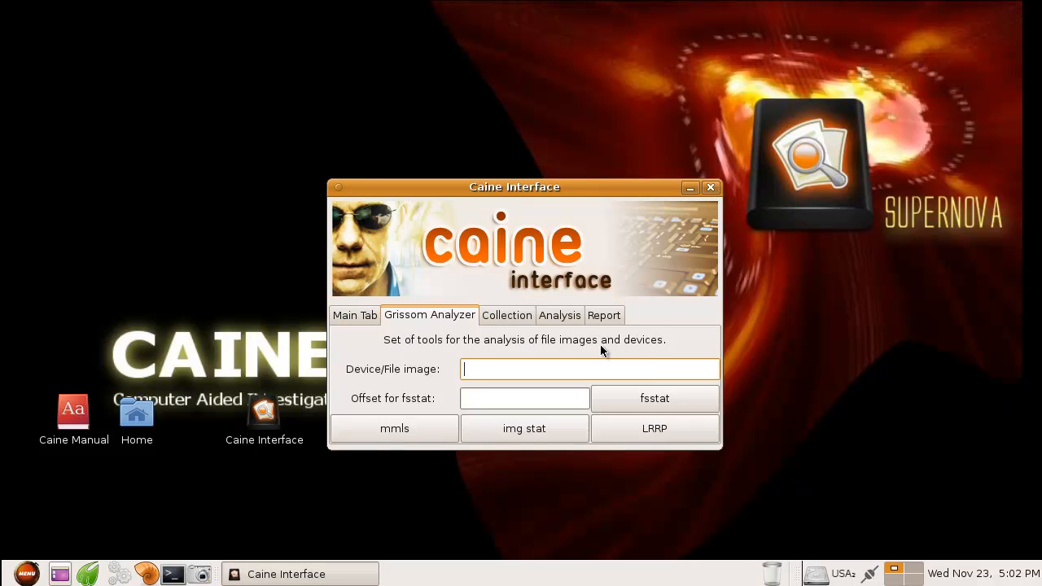
{"action": "mouse_move", "coordinate": [518, 348]}
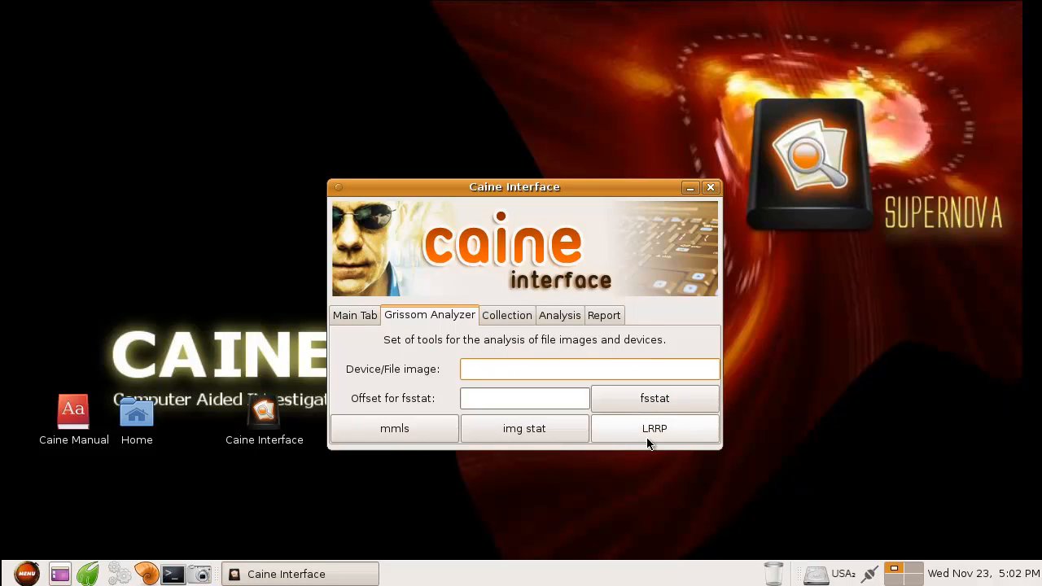
{"action": "mouse_move", "coordinate": [652, 407]}
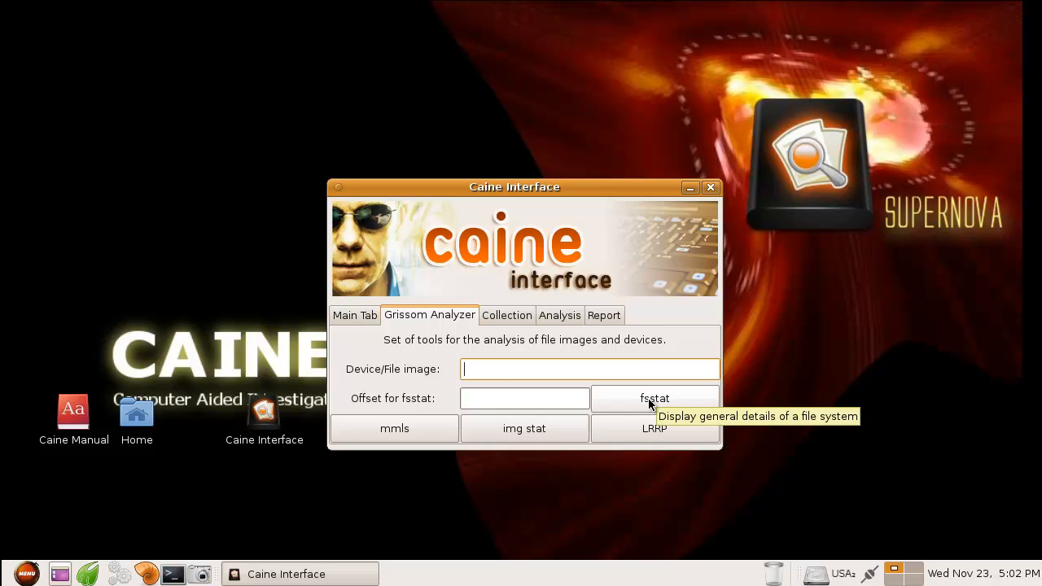
{"action": "mouse_move", "coordinate": [636, 432]}
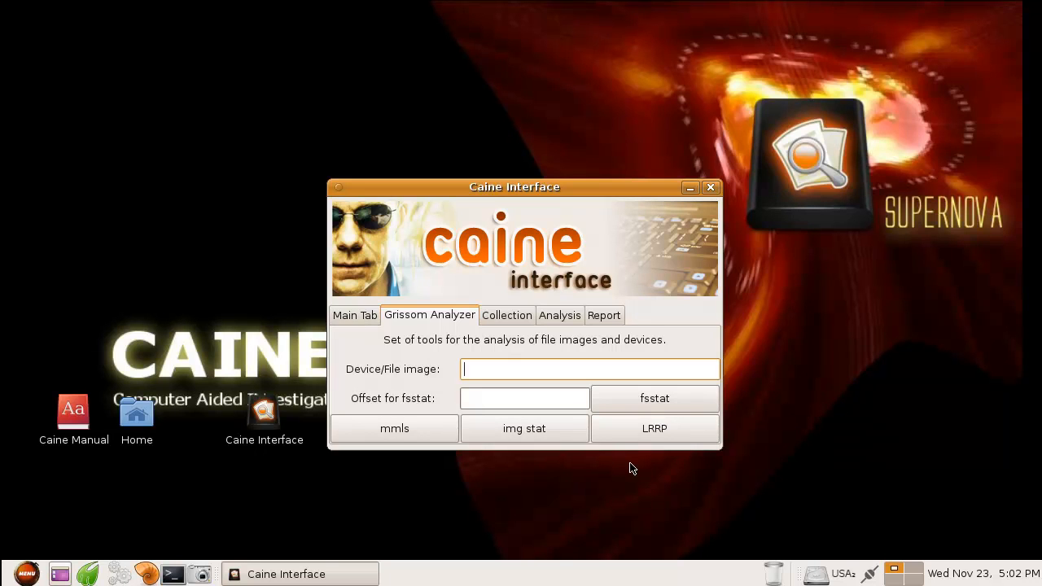
{"action": "mouse_move", "coordinate": [534, 428]}
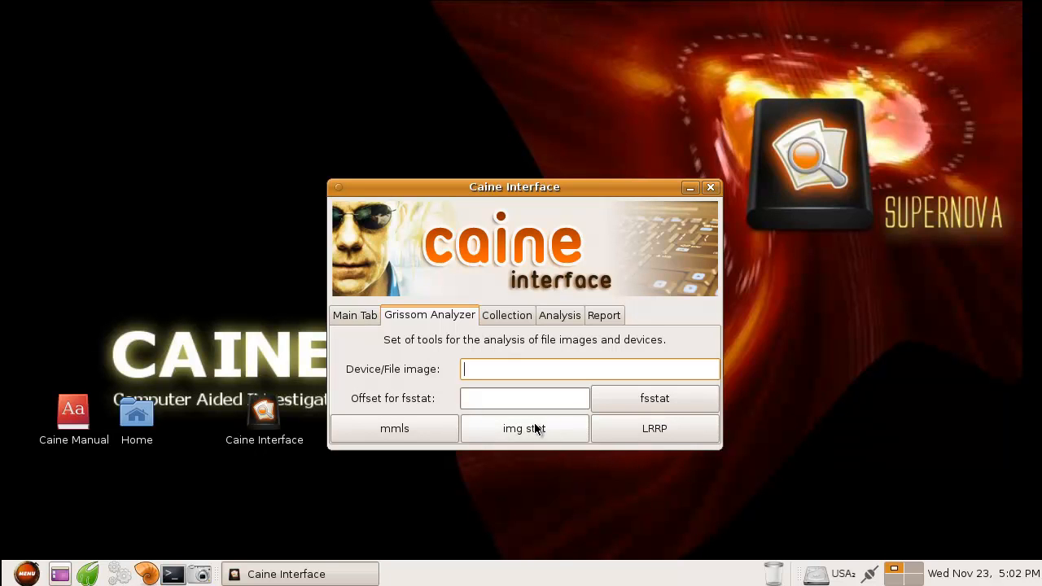
{"action": "mouse_move", "coordinate": [521, 438]}
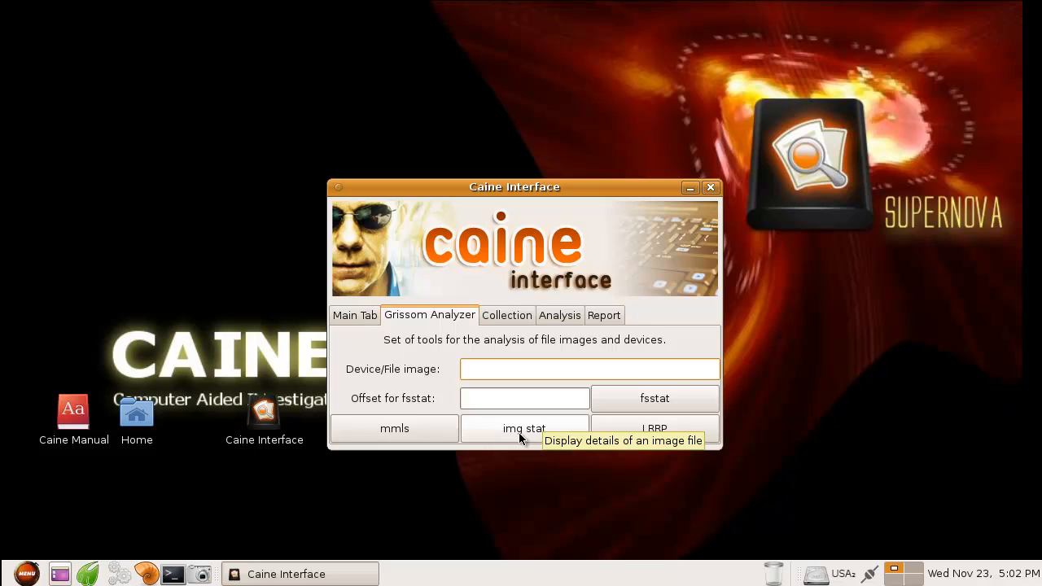
{"action": "left_click", "coordinate": [590, 368]}
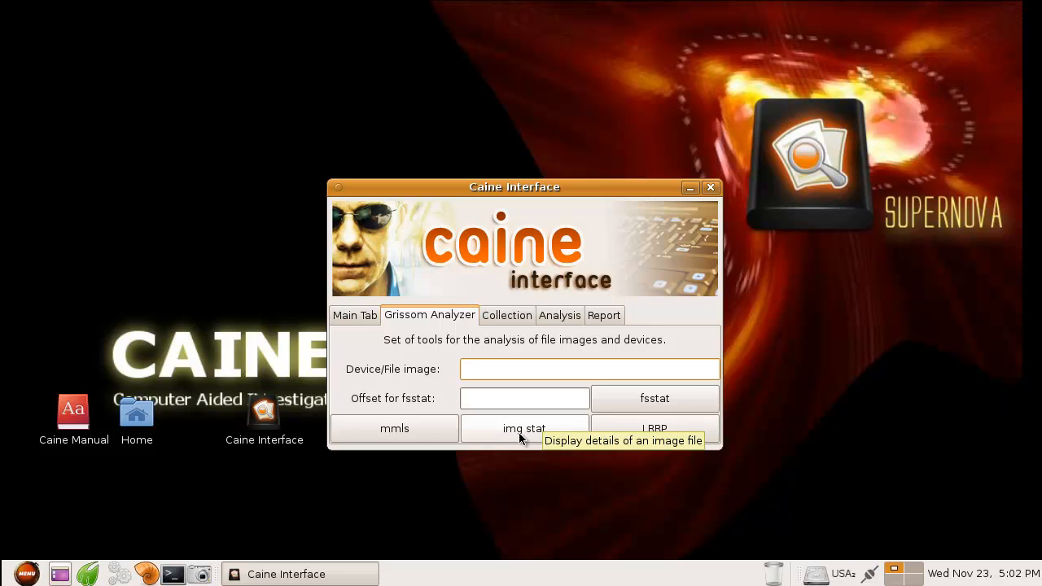
{"action": "left_click", "coordinate": [589, 368]}
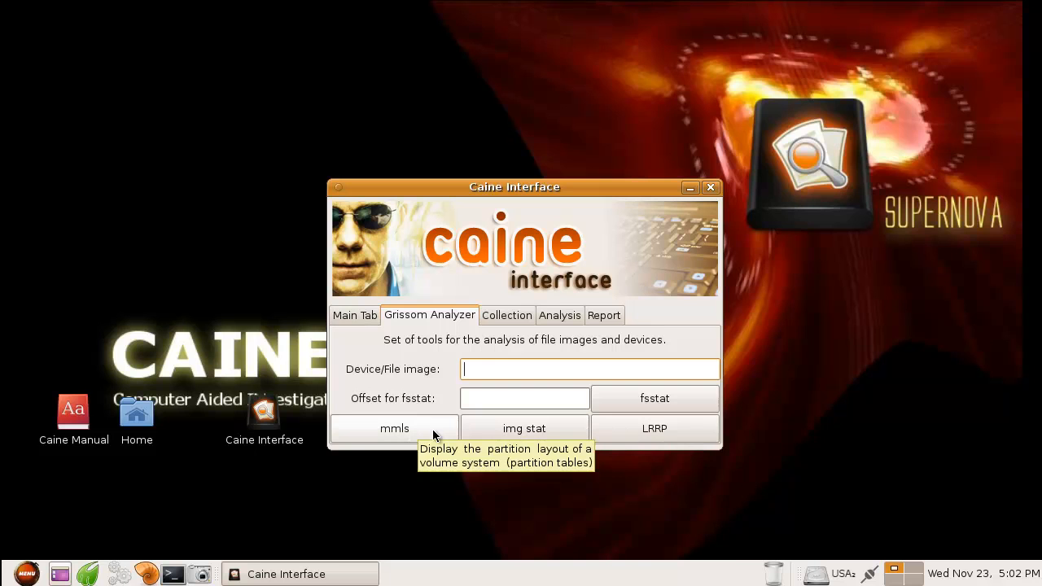
{"action": "mouse_move", "coordinate": [417, 430]}
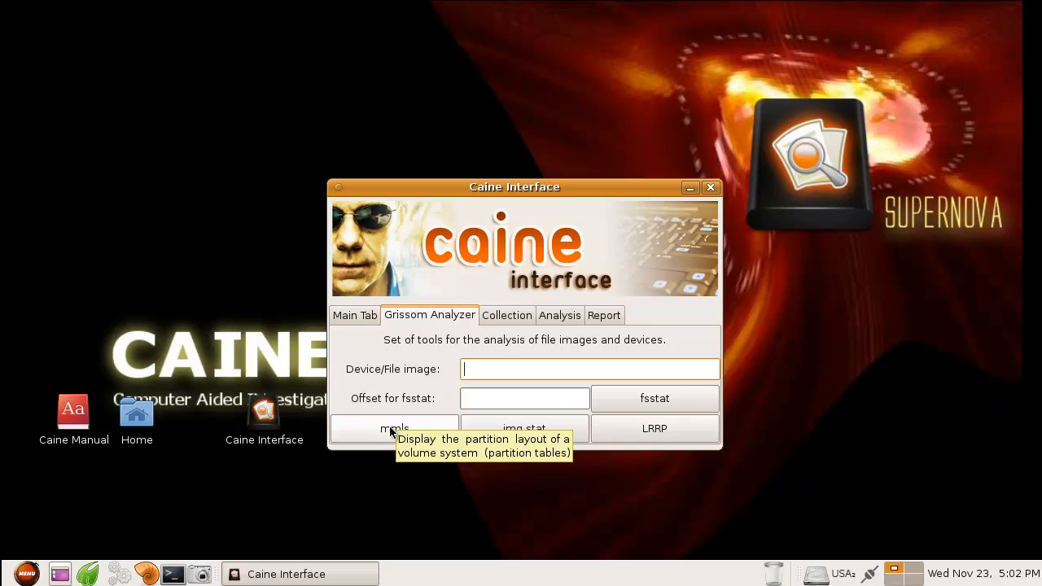
{"action": "left_click", "coordinate": [508, 316]}
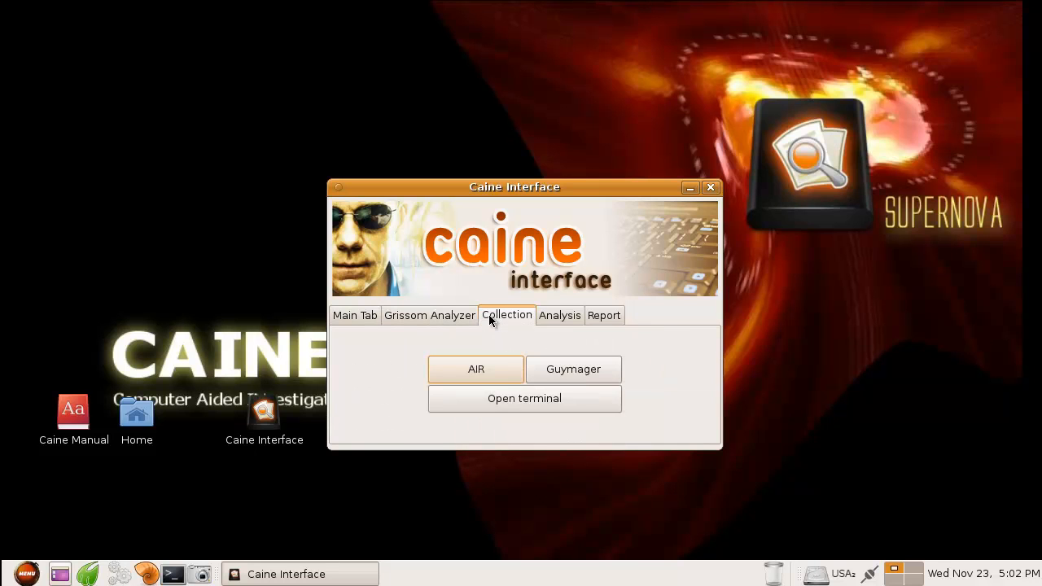
{"action": "mouse_move", "coordinate": [469, 374]}
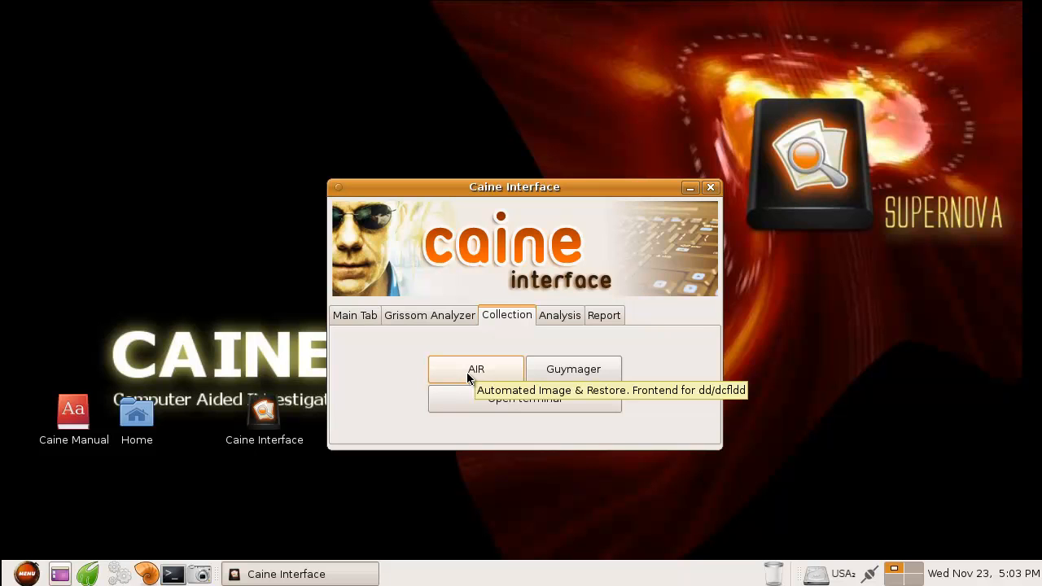
{"action": "mouse_move", "coordinate": [563, 378]}
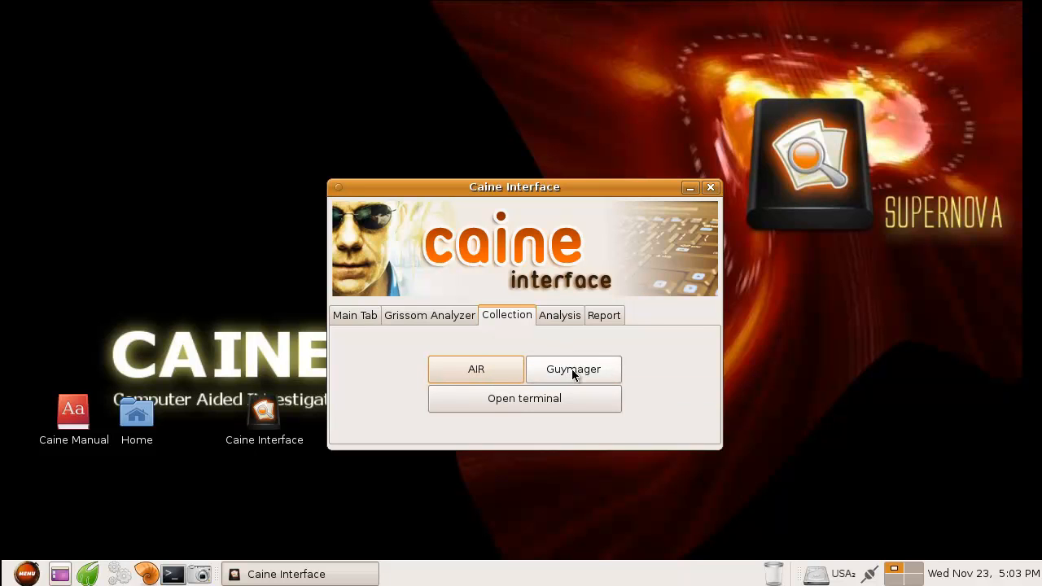
Step: View the Analysis and Report tabs, then close the Caine Interface window
{"action": "left_click", "coordinate": [560, 316]}
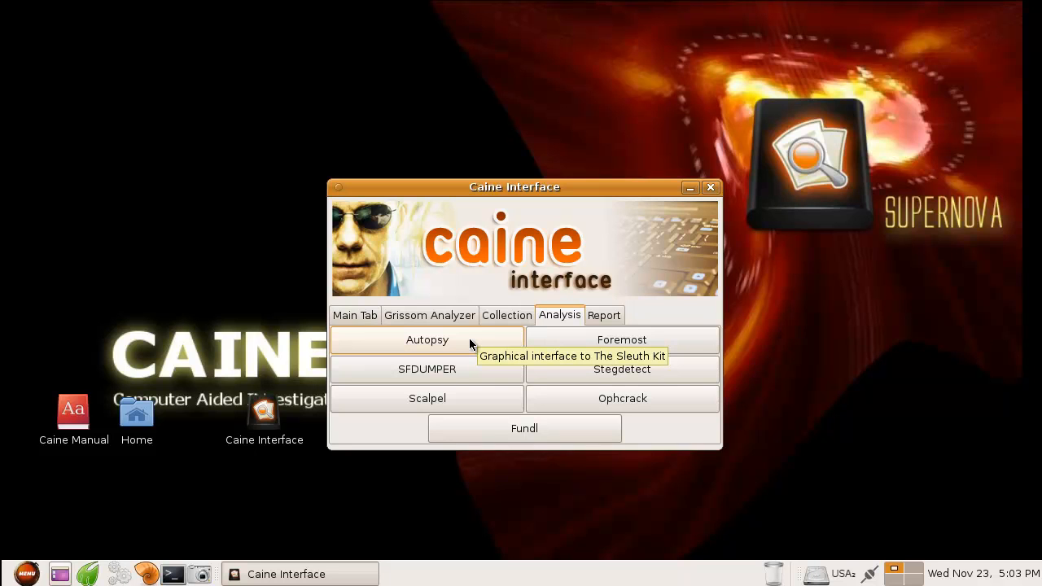
{"action": "mouse_move", "coordinate": [578, 343]}
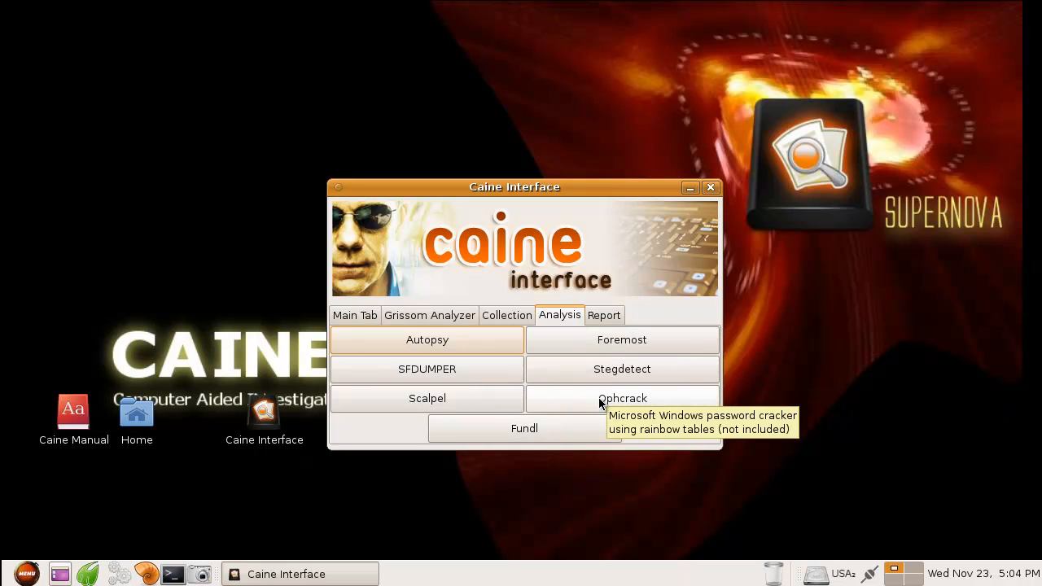
{"action": "mouse_move", "coordinate": [532, 431]}
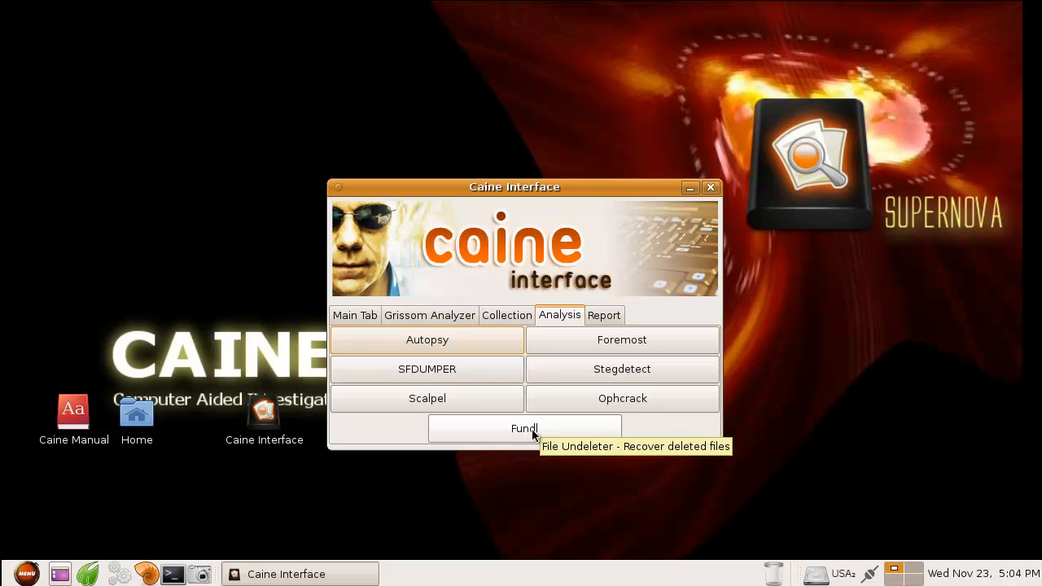
{"action": "left_click", "coordinate": [604, 315]}
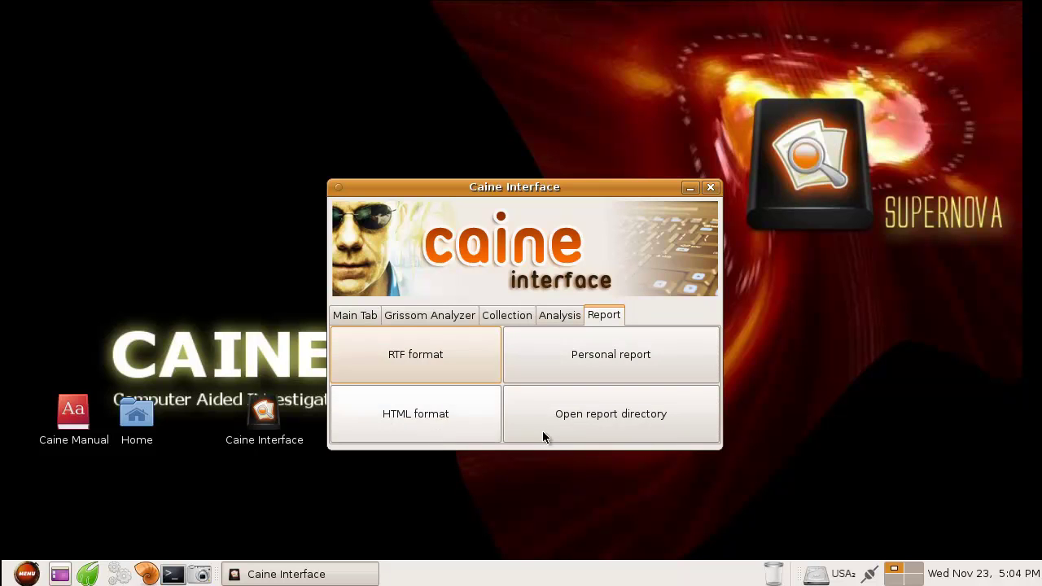
{"action": "mouse_move", "coordinate": [508, 363]}
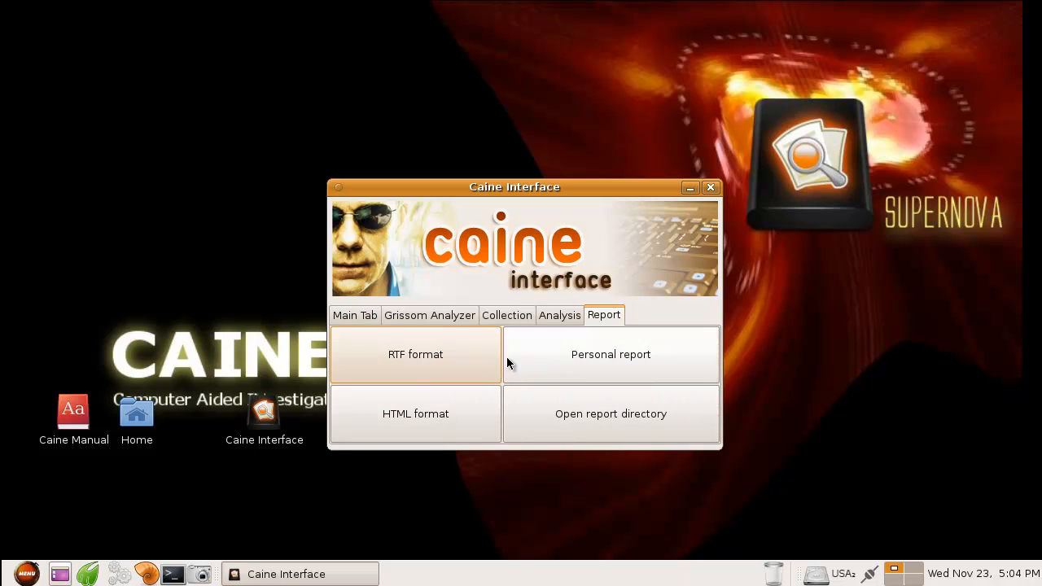
{"action": "left_click", "coordinate": [711, 187]}
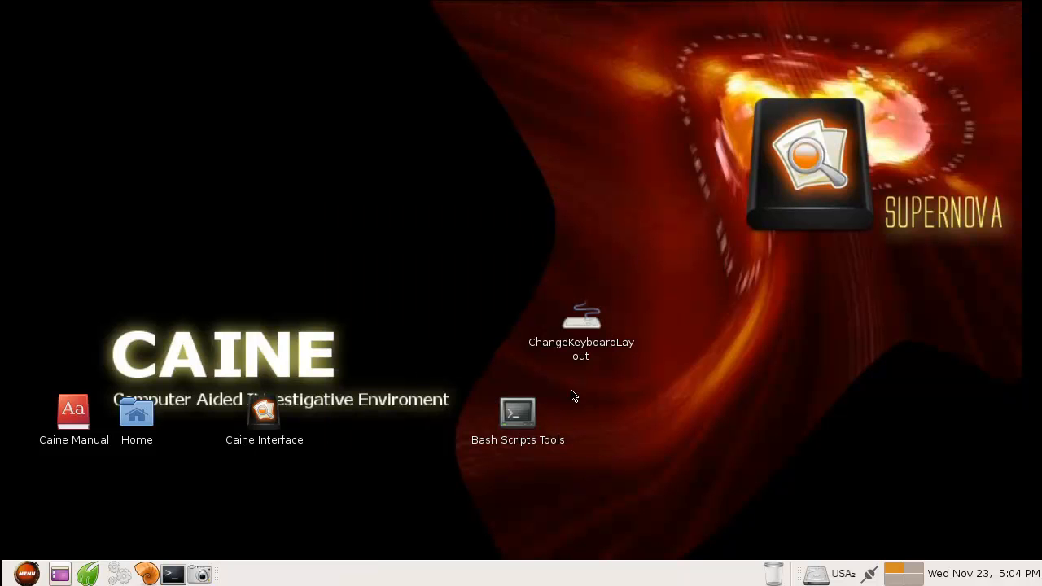
Step: From the Bash Scripts Tools terminal, launch gedit on README.txt
{"action": "double_click", "coordinate": [517, 412]}
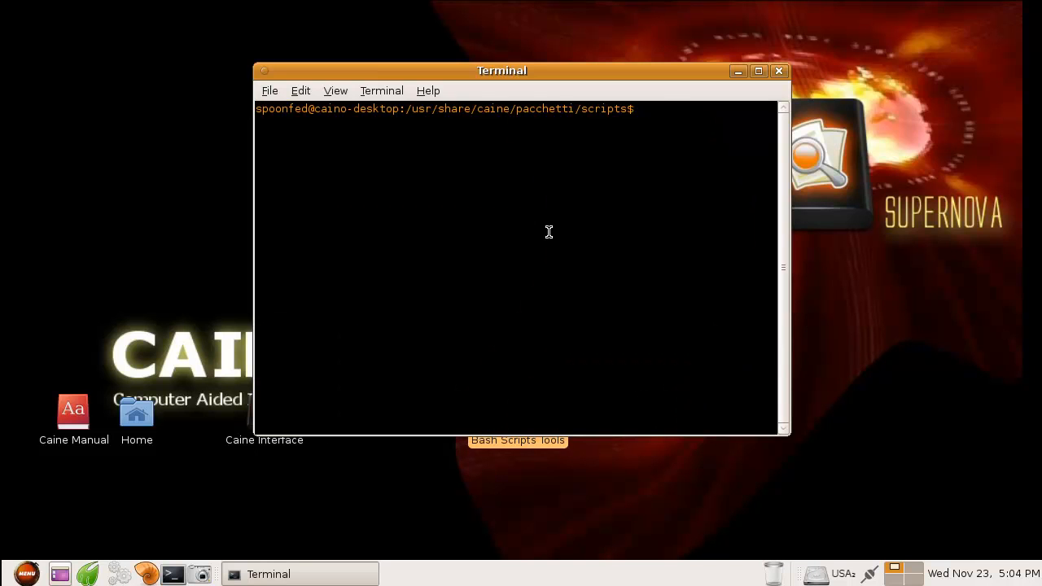
{"action": "type", "text": "gedit"}
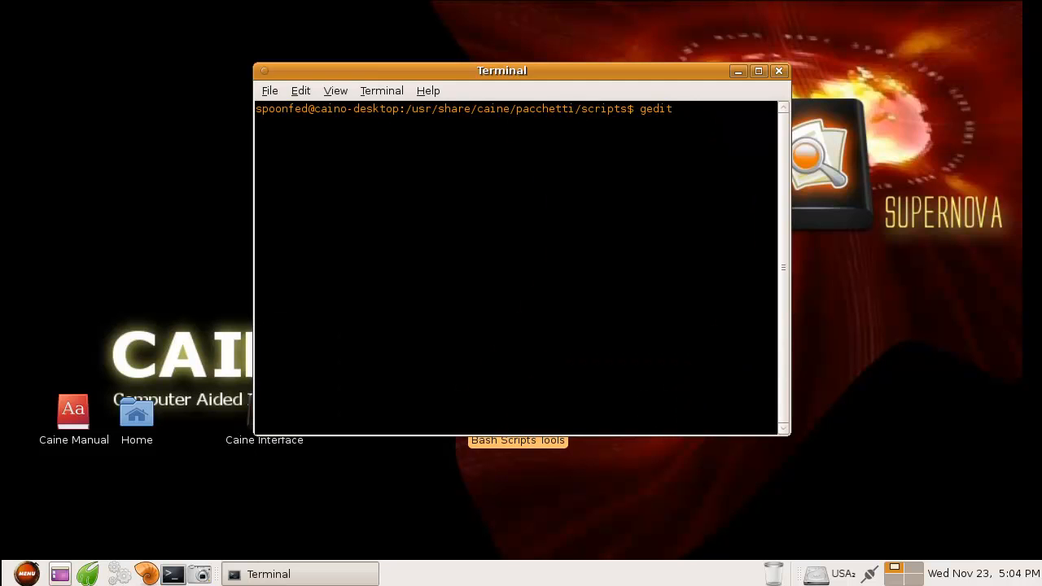
{"action": "key", "text": "Return"}
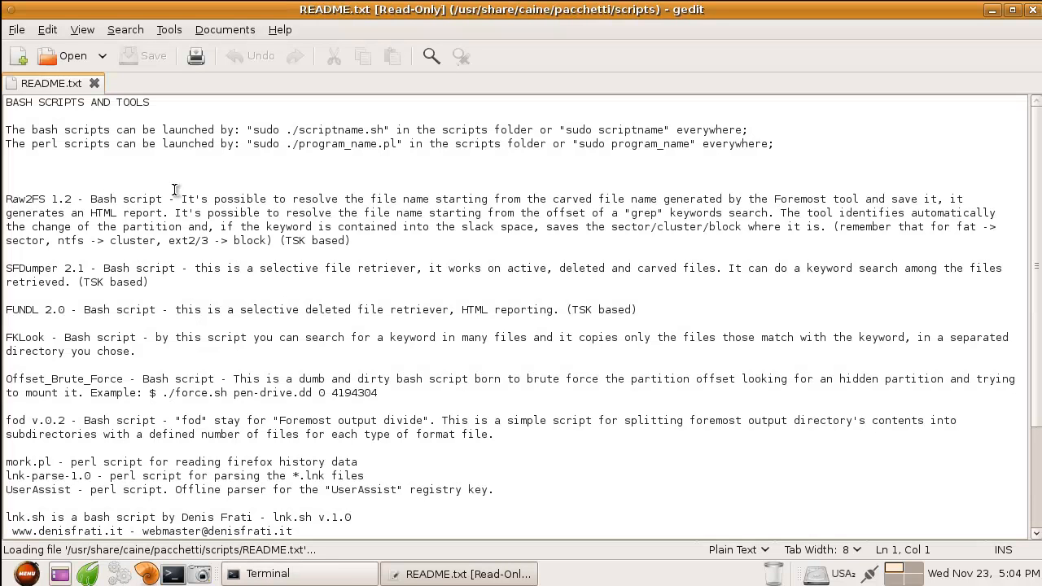
Step: Read through the Bash Scripts Tools README, then close gedit and the terminal
{"action": "left_click", "coordinate": [498, 199]}
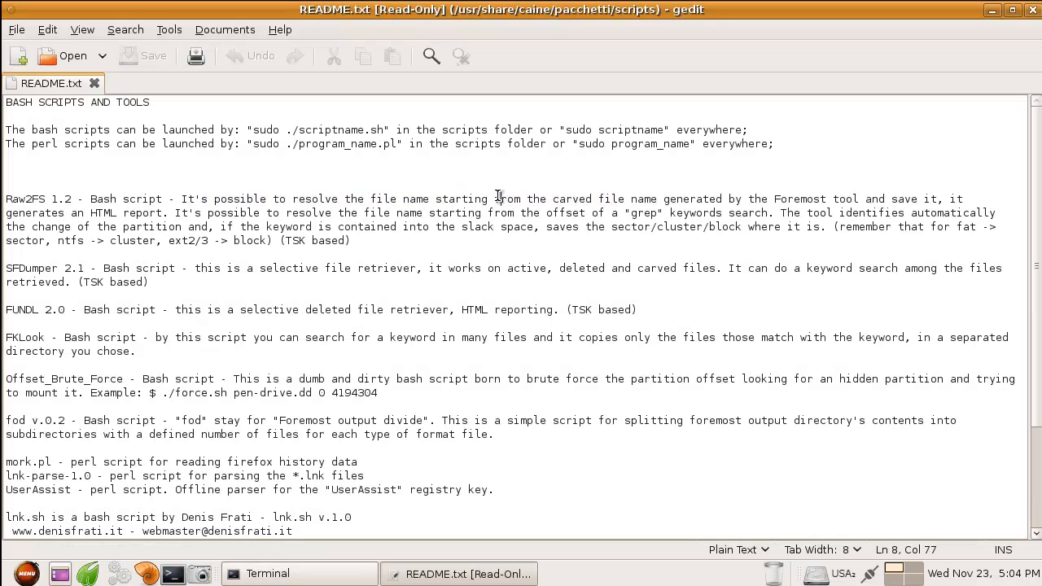
{"action": "mouse_move", "coordinate": [530, 184]}
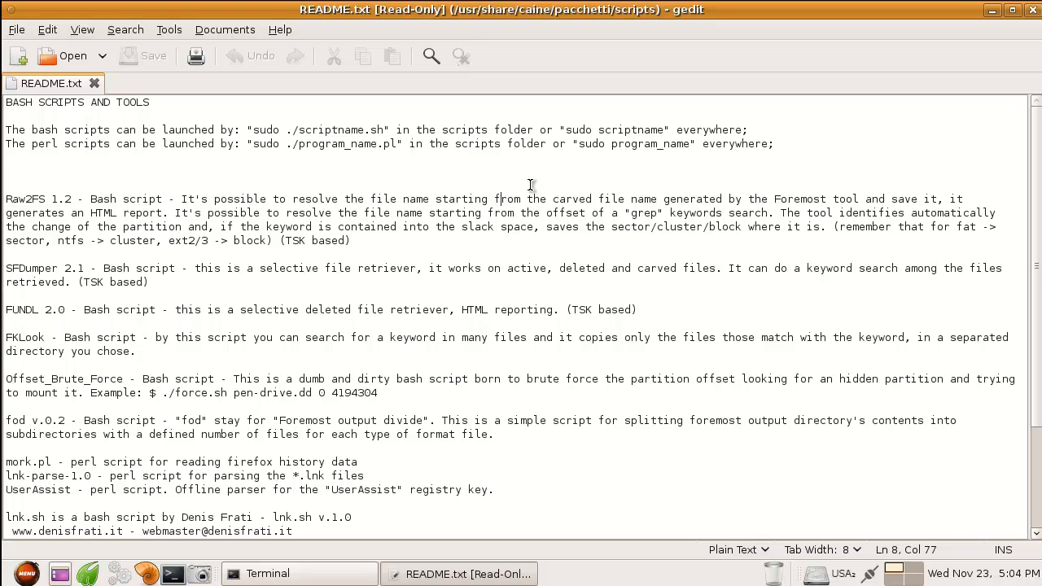
{"action": "mouse_move", "coordinate": [130, 197]}
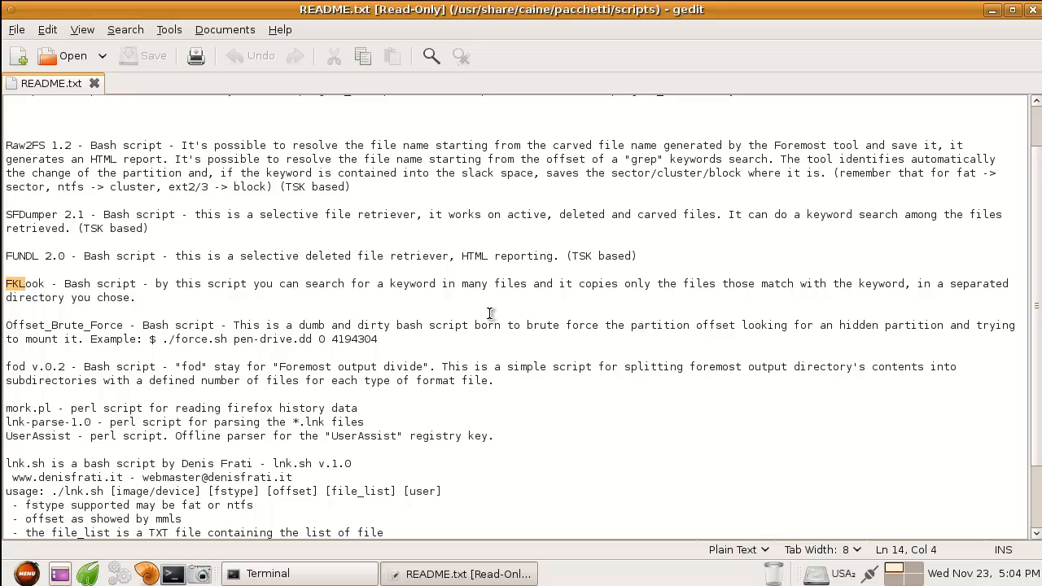
{"action": "mouse_move", "coordinate": [459, 283]}
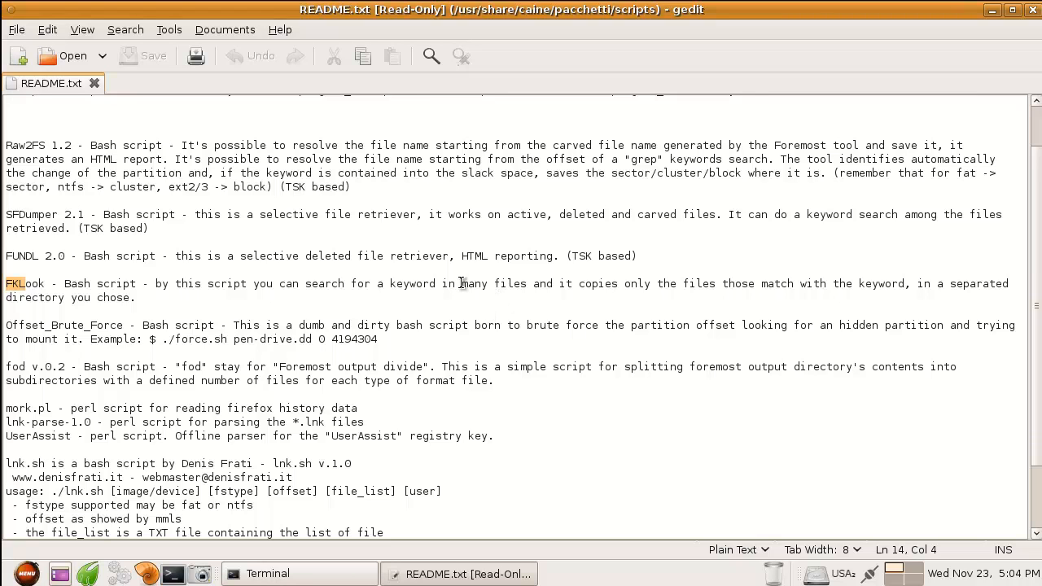
{"action": "scroll", "scroll_direction": "down", "scroll_amount": 3}
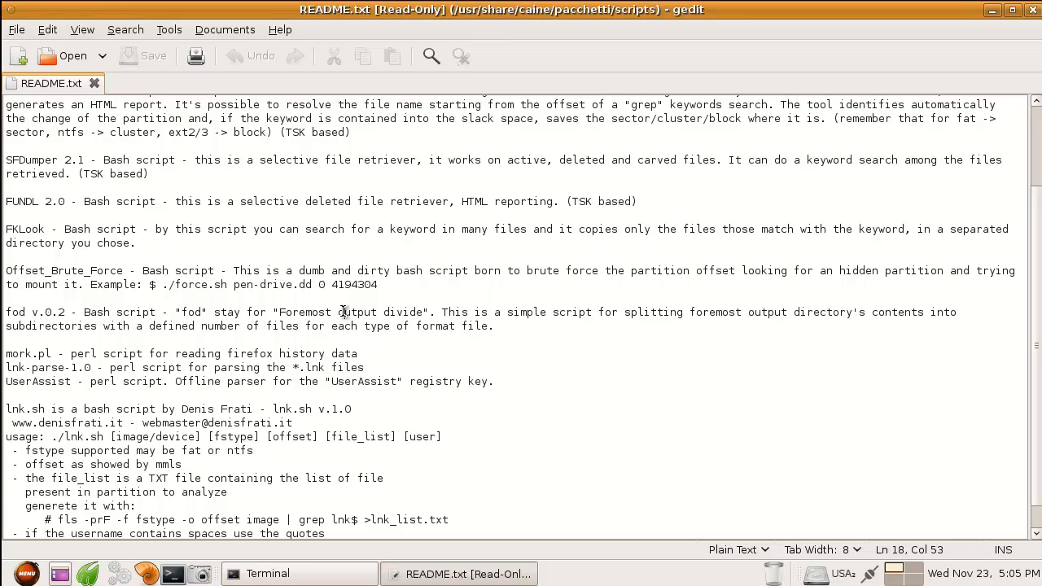
{"action": "mouse_move", "coordinate": [652, 313]}
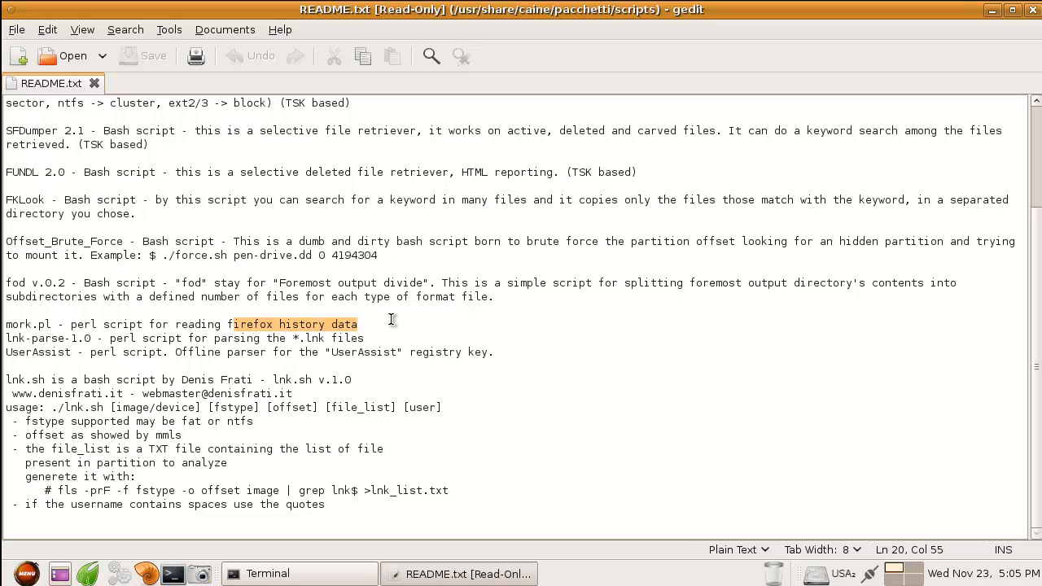
{"action": "mouse_move", "coordinate": [394, 318]}
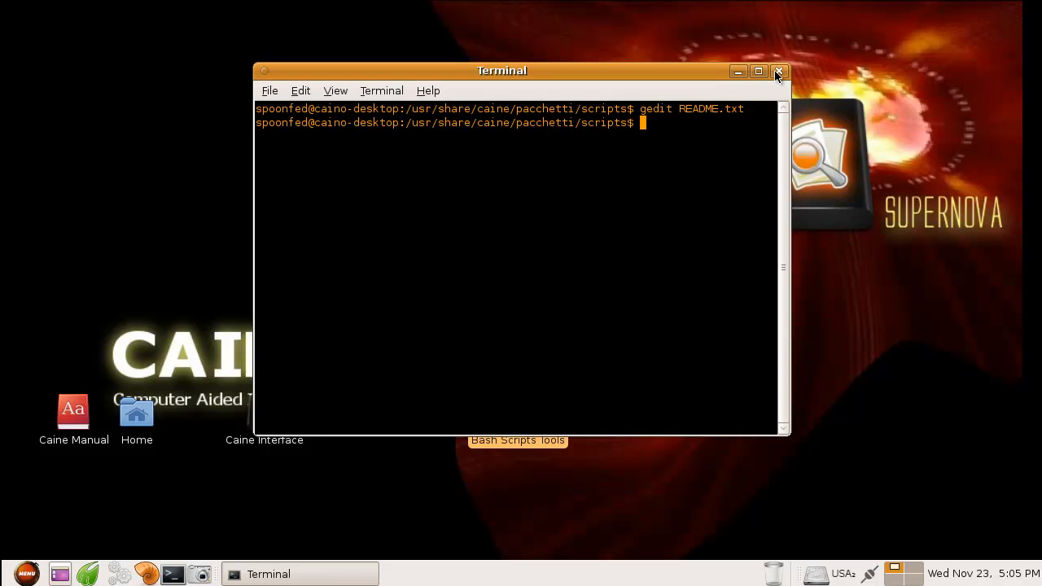
{"action": "left_click", "coordinate": [778, 72]}
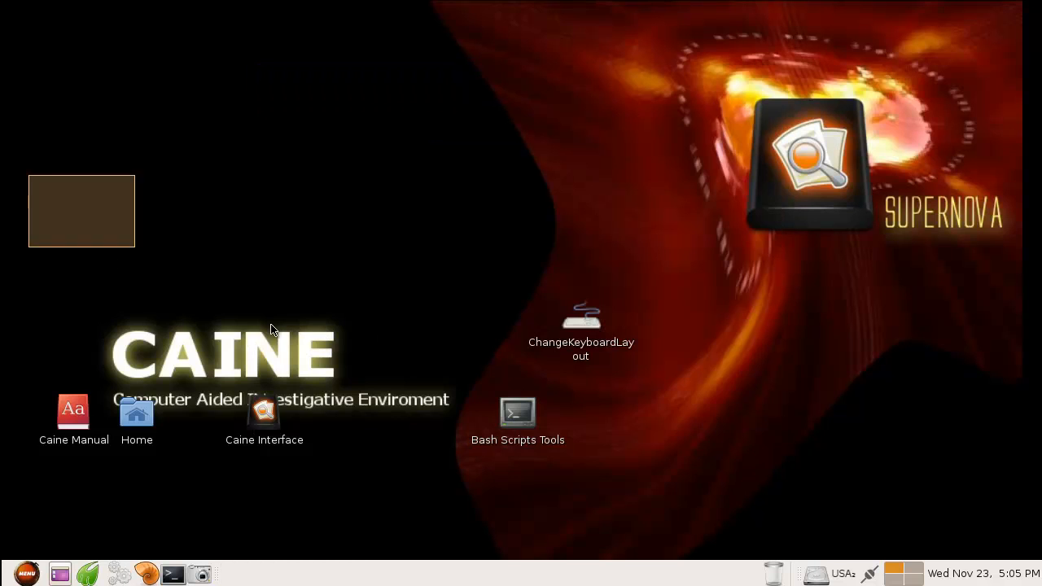